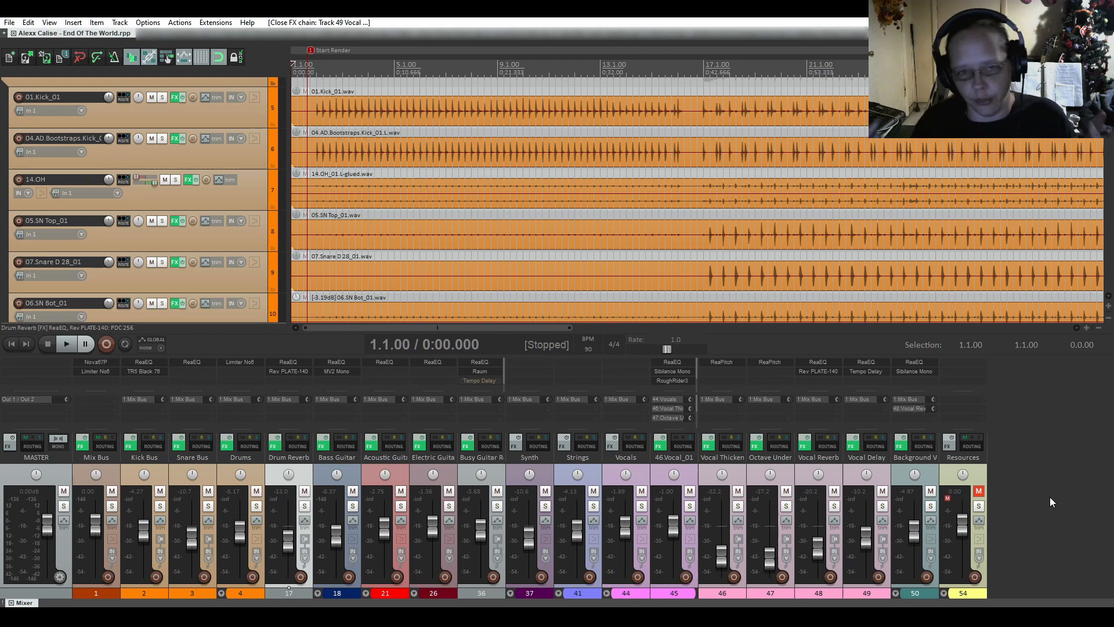
pyautogui.moveTo(1085, 478)
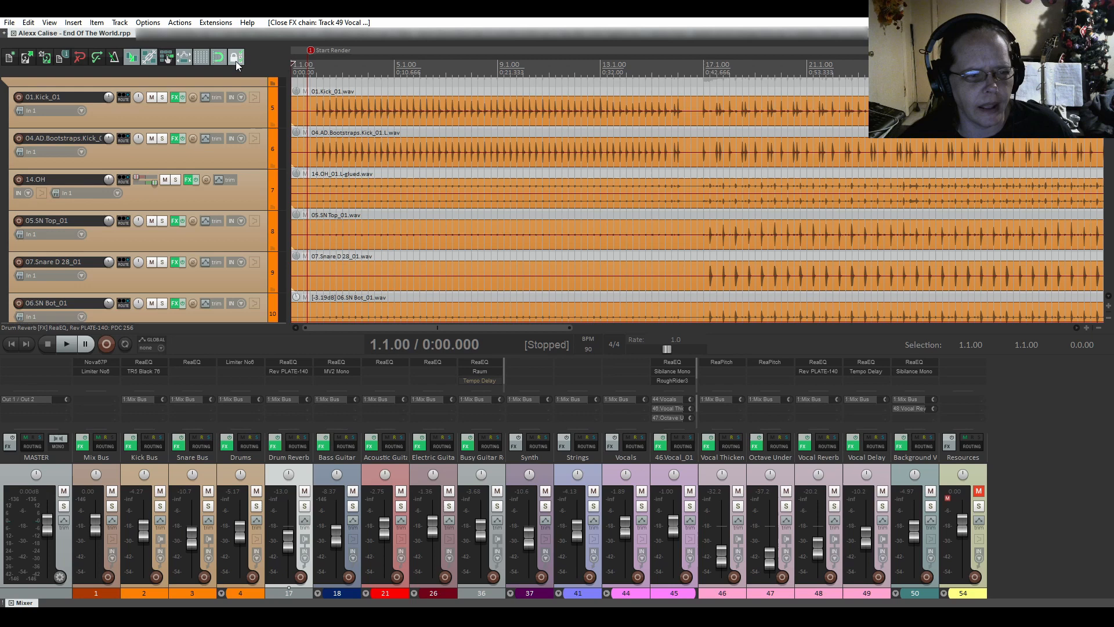
pyautogui.moveTo(235, 58)
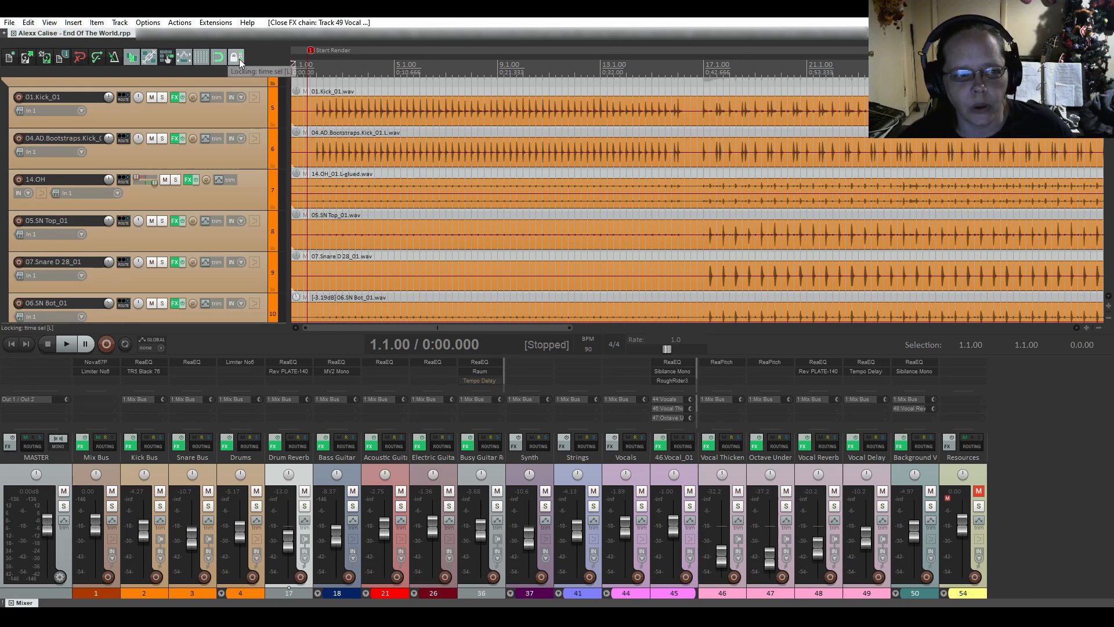
# In Lock Settings, untick Time selection and lock items against left/right movement.
pyautogui.click(236, 58)
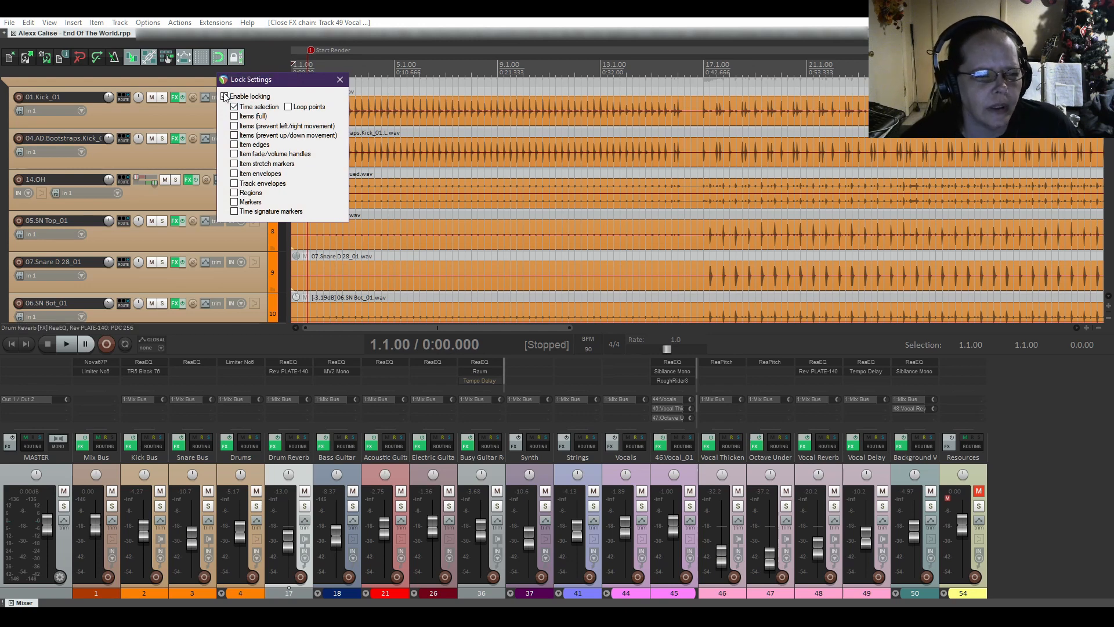
pyautogui.click(234, 97)
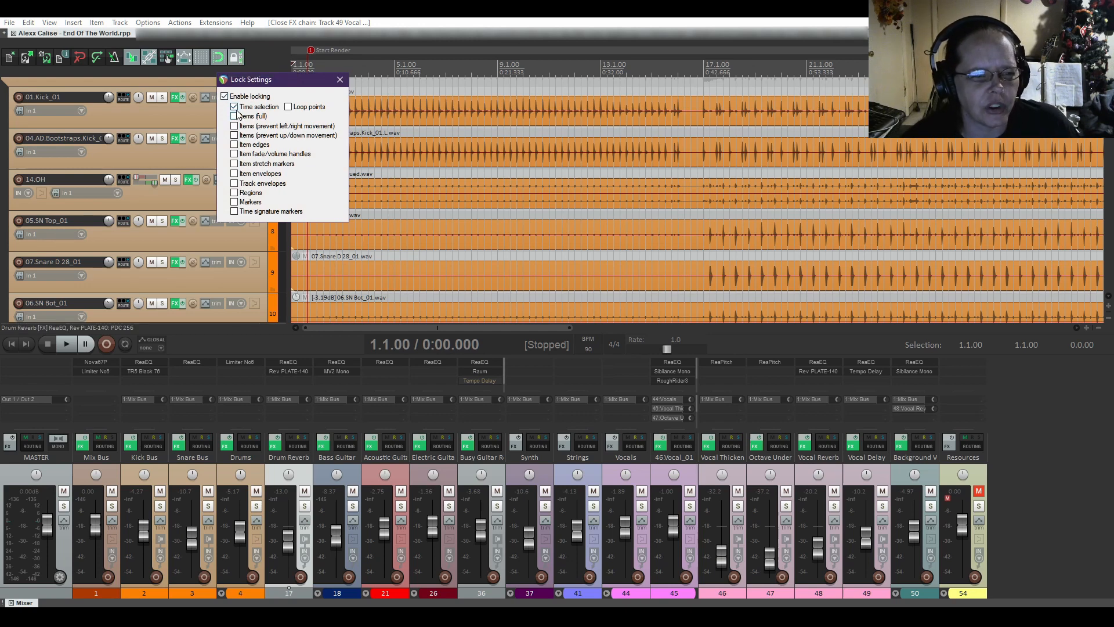
pyautogui.click(235, 105)
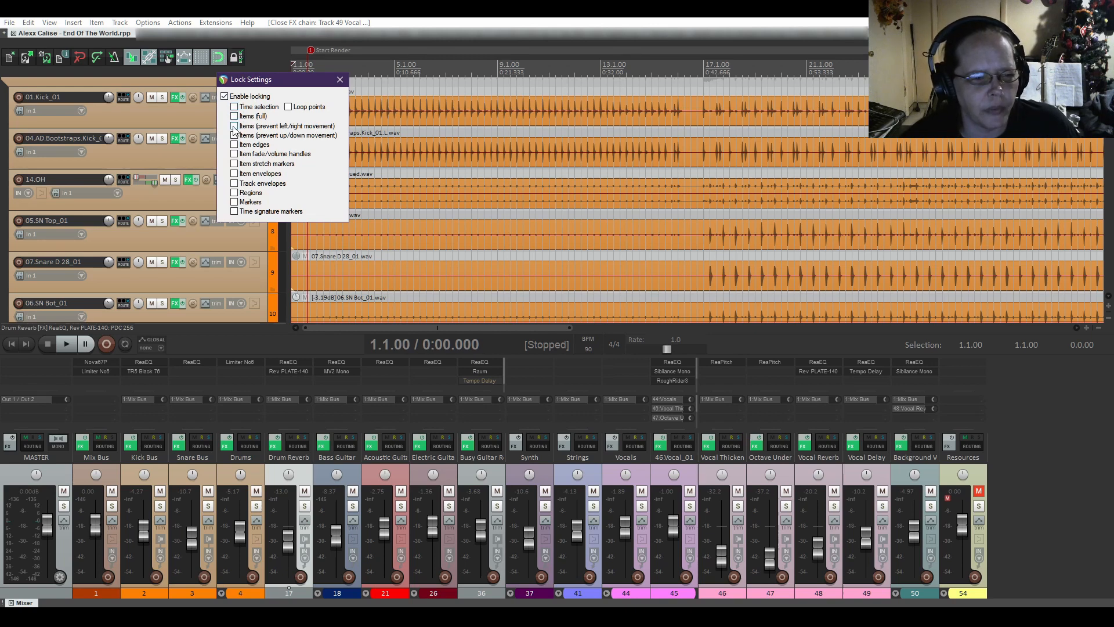
pyautogui.click(235, 125)
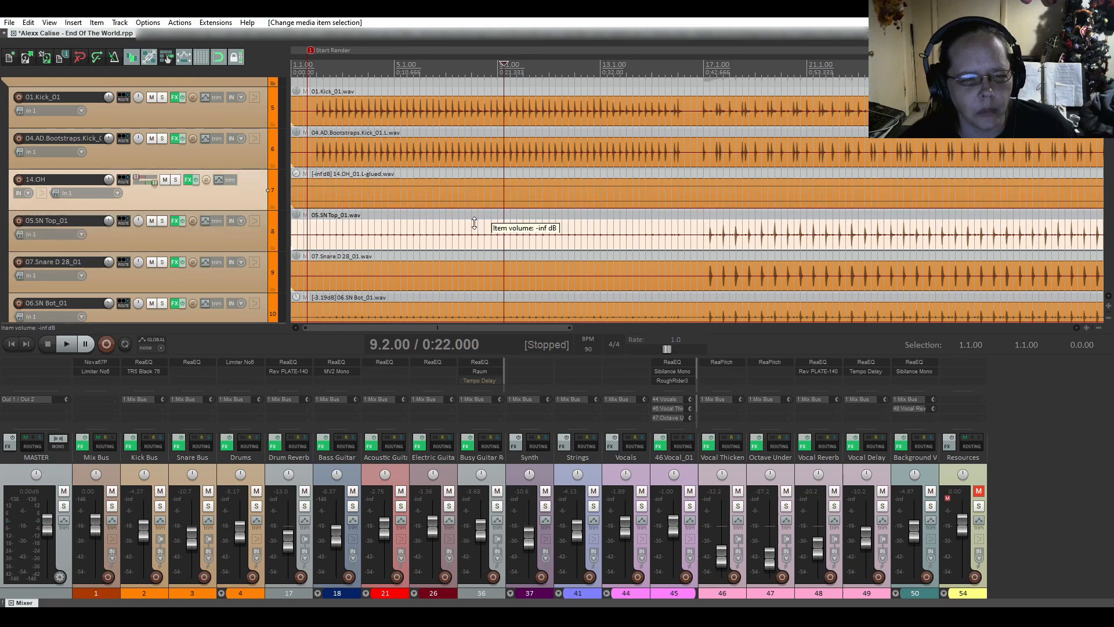
# Test dragging items, then also lock items against up/down movement.
pyautogui.moveTo(473, 222); pyautogui.dragTo(477, 195)
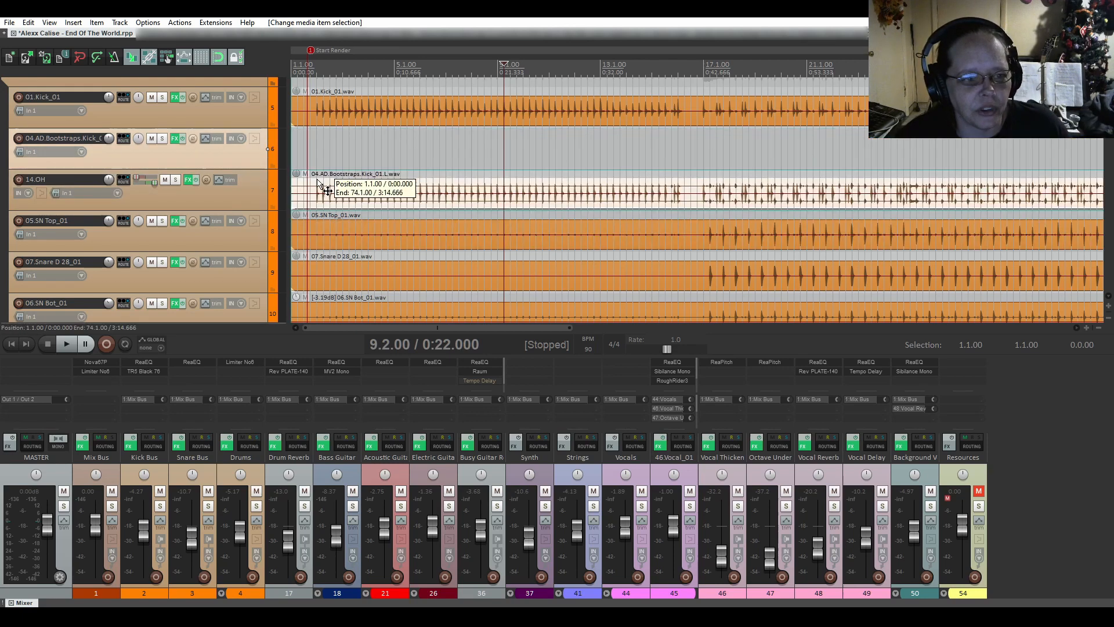
pyautogui.click(236, 57)
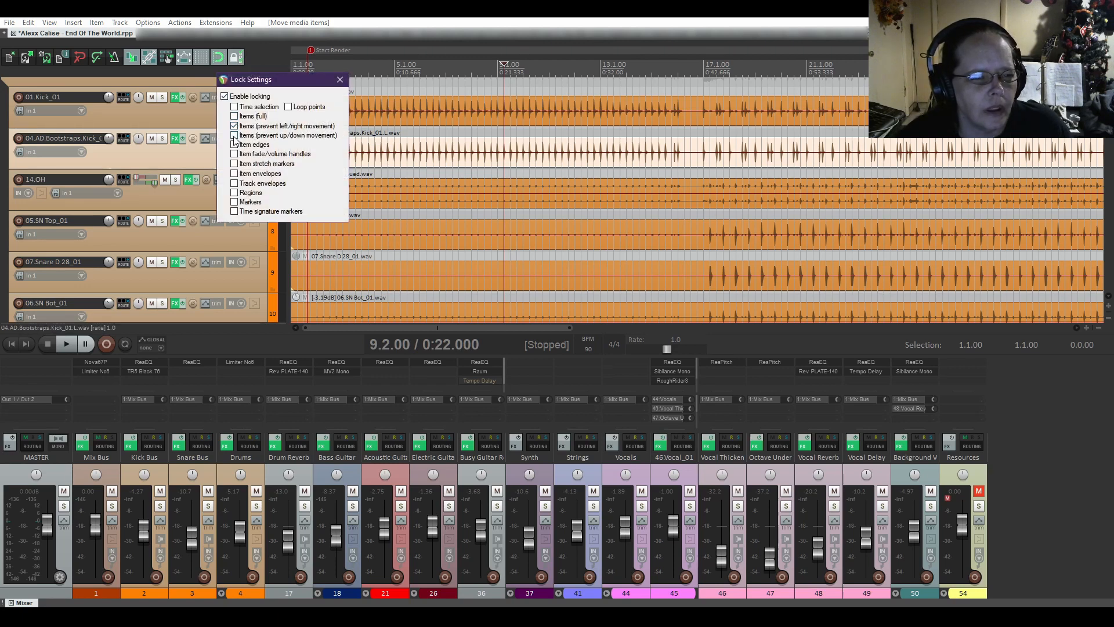
pyautogui.click(235, 136)
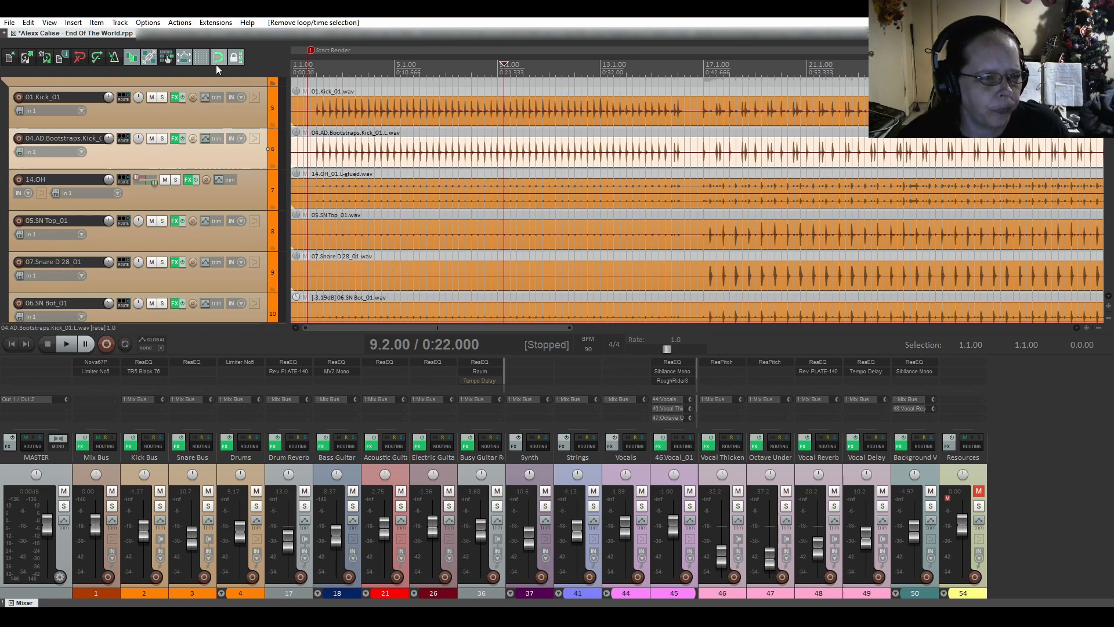
# Clear both item movement locks and select a time range from about bar 4.3 to 9.2.
pyautogui.click(235, 57)
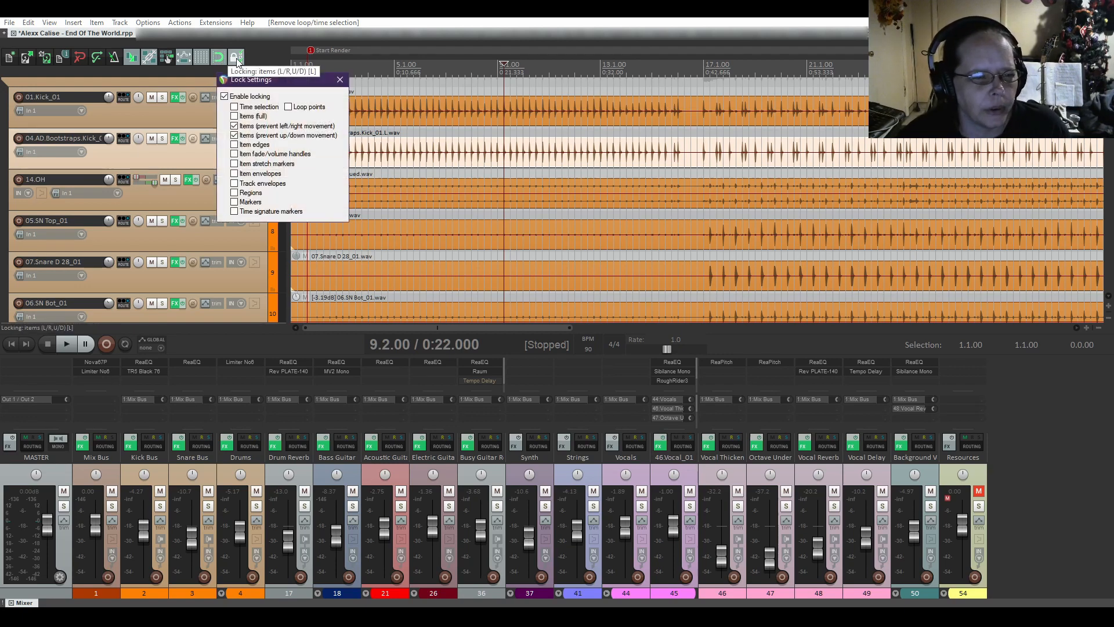
pyautogui.click(235, 135)
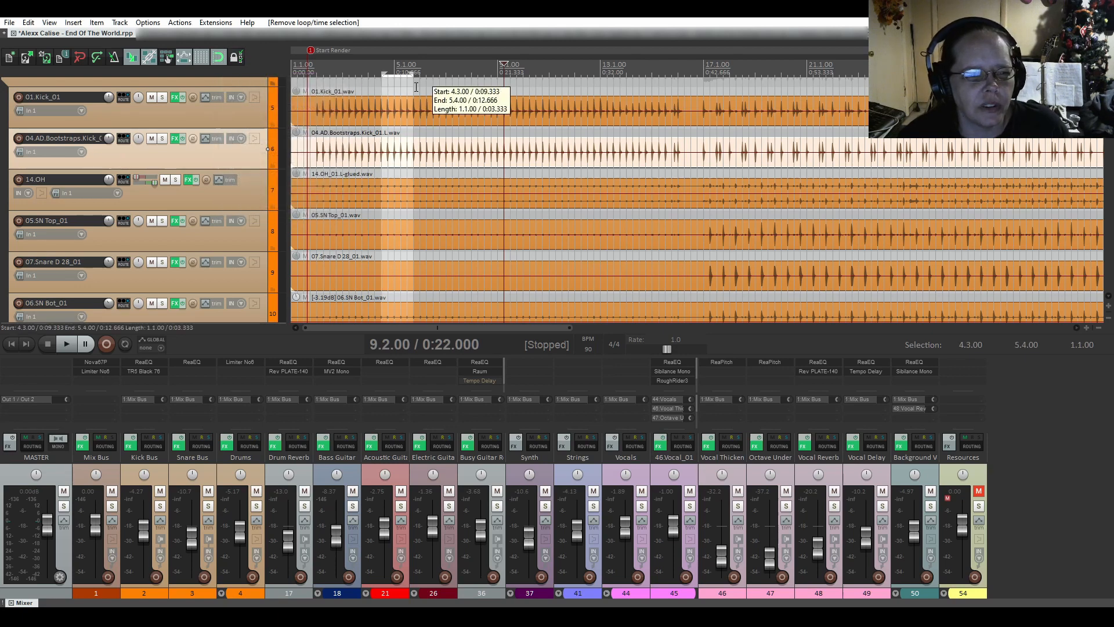
pyautogui.moveTo(408, 78); pyautogui.dragTo(505, 78)
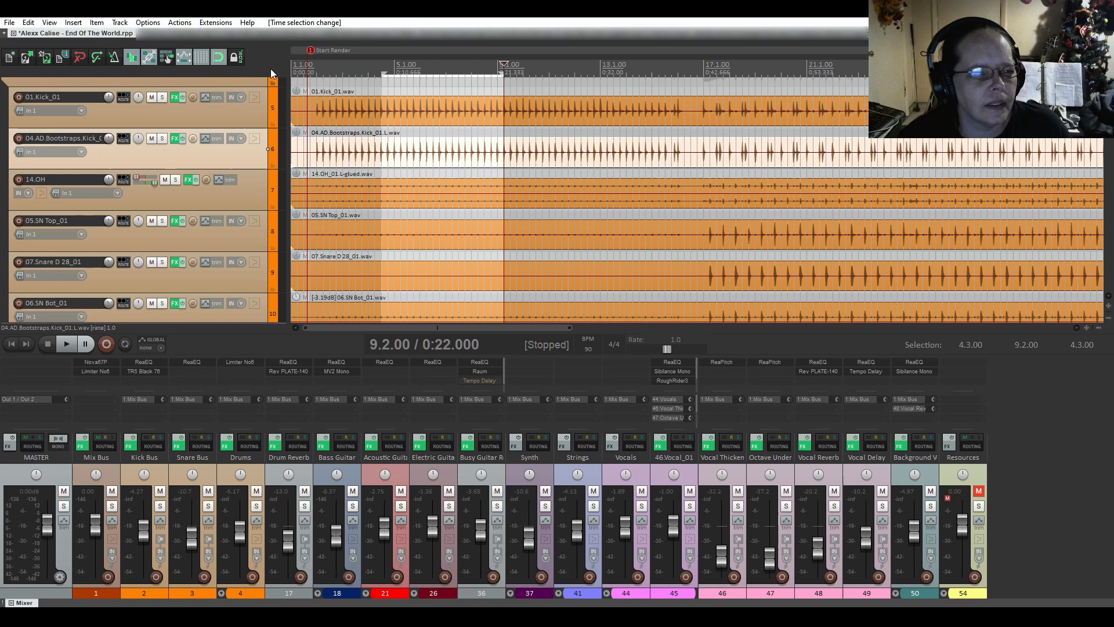
pyautogui.click(234, 56)
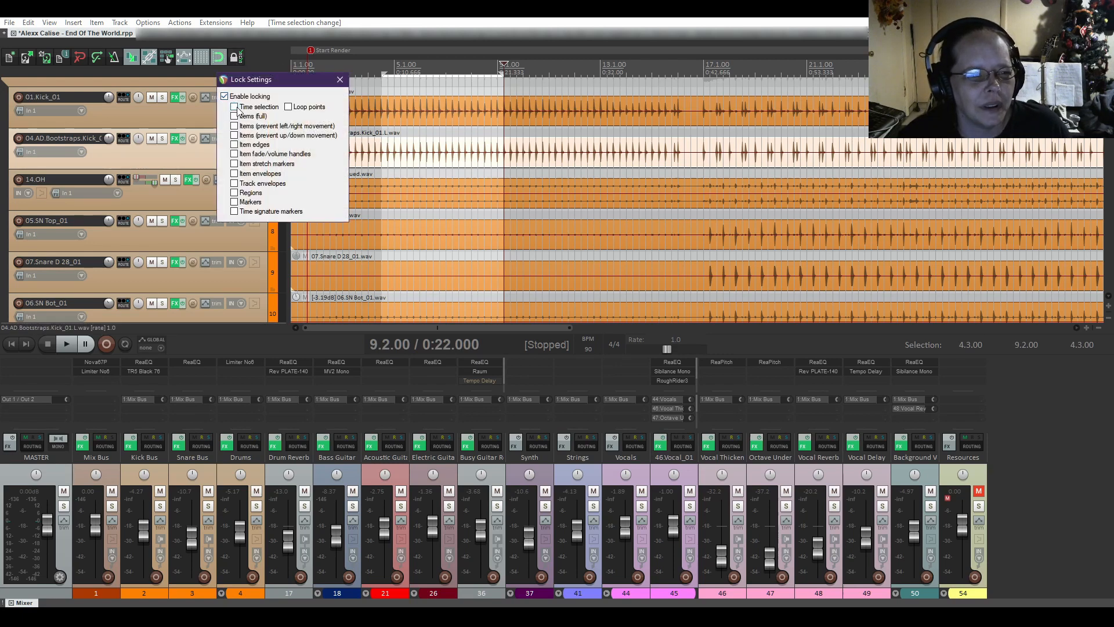
pyautogui.click(235, 106)
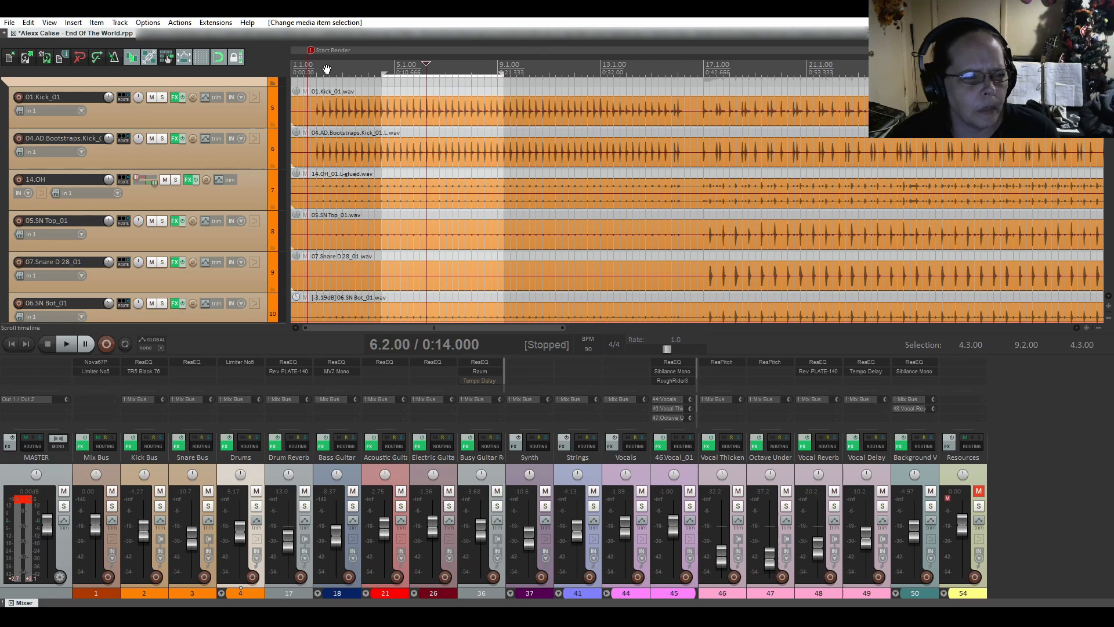
pyautogui.moveTo(236, 58)
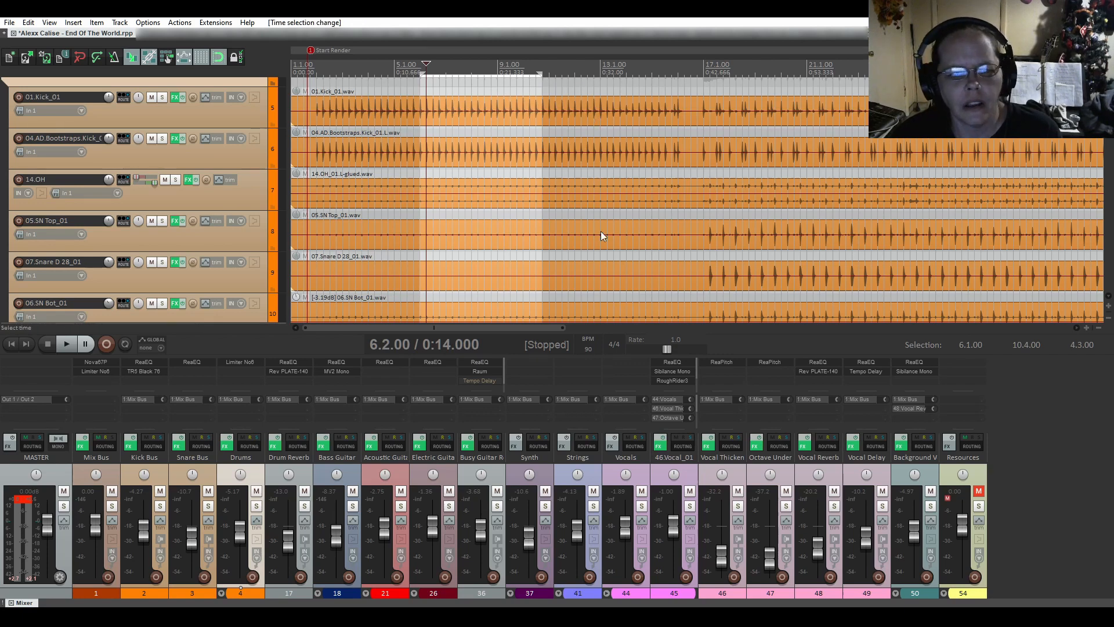
pyautogui.moveTo(578, 86)
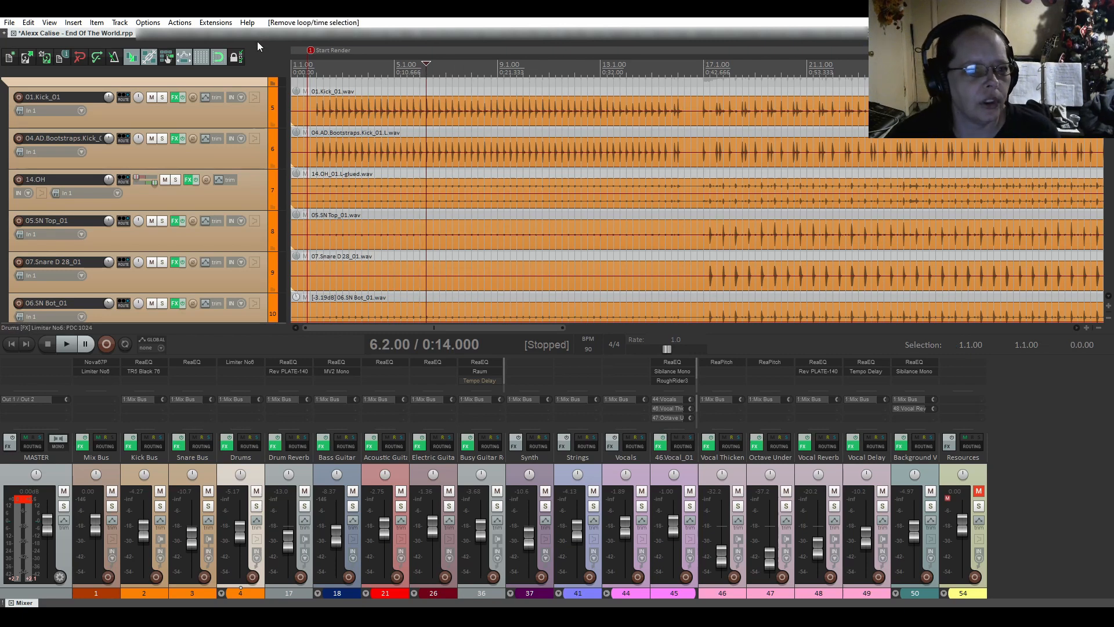
# Lock the time selection and item edges, then scroll the timeline to try resizing item ends.
pyautogui.click(235, 57)
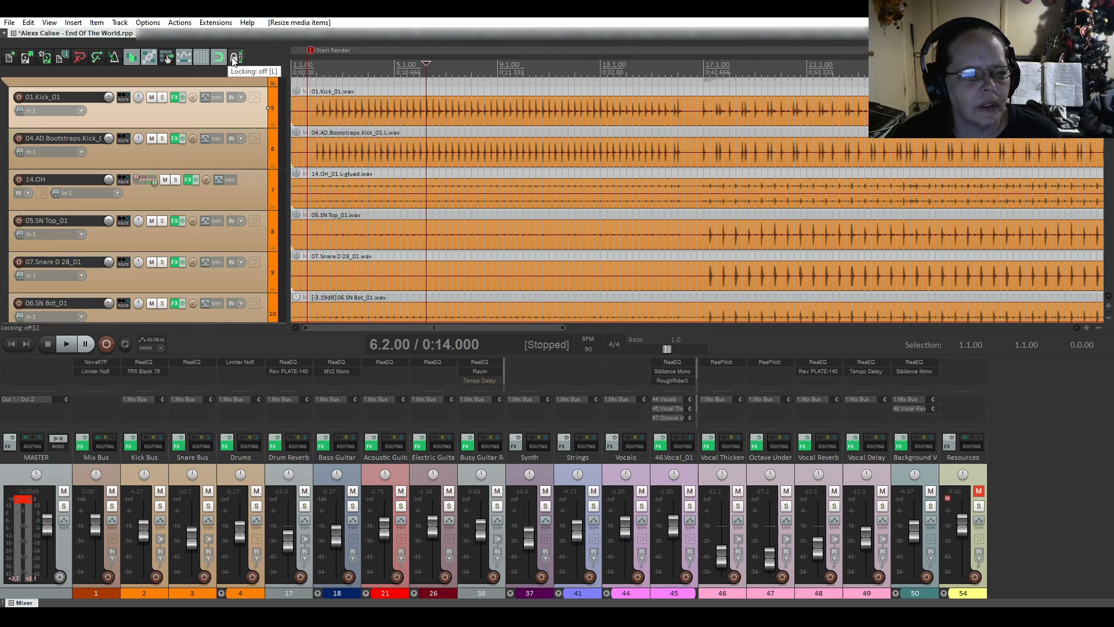
pyautogui.click(233, 57)
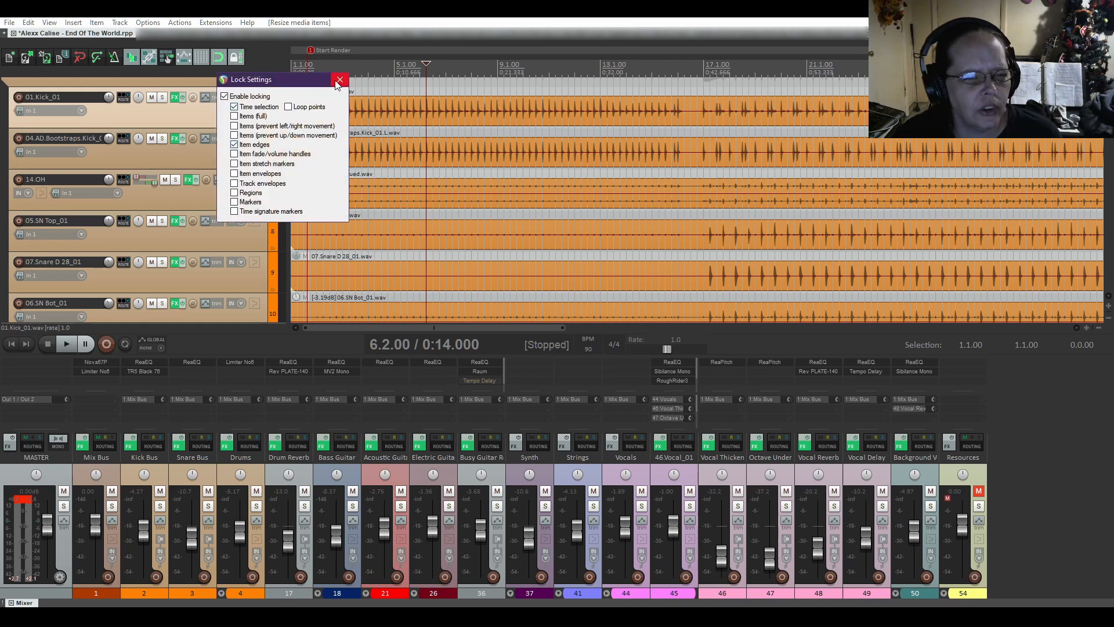
pyautogui.click(340, 79)
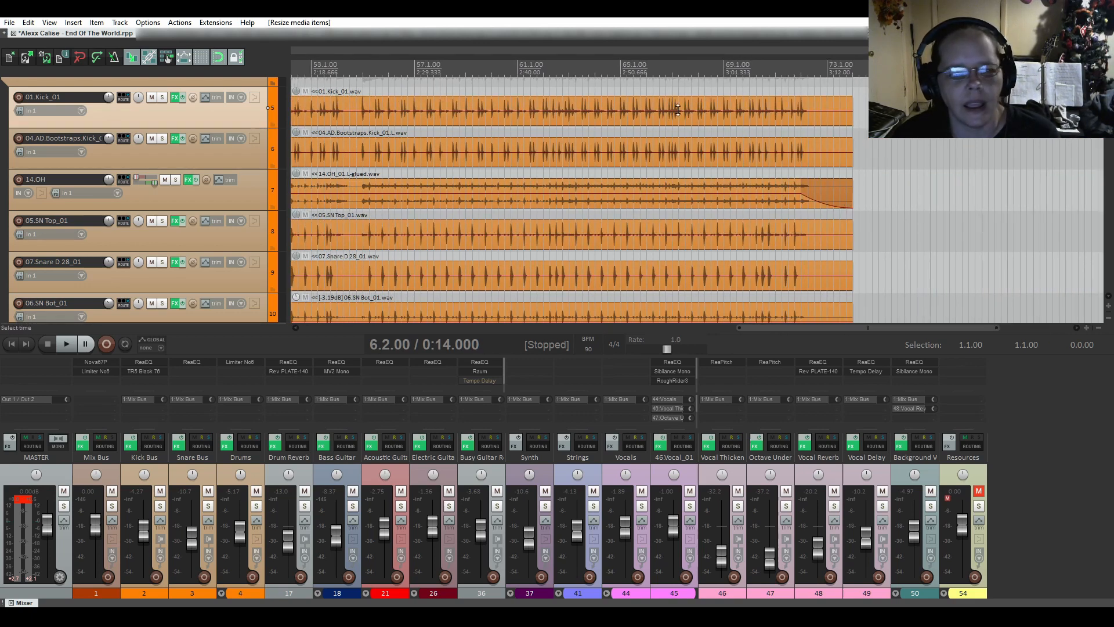
pyautogui.hscroll(-3)
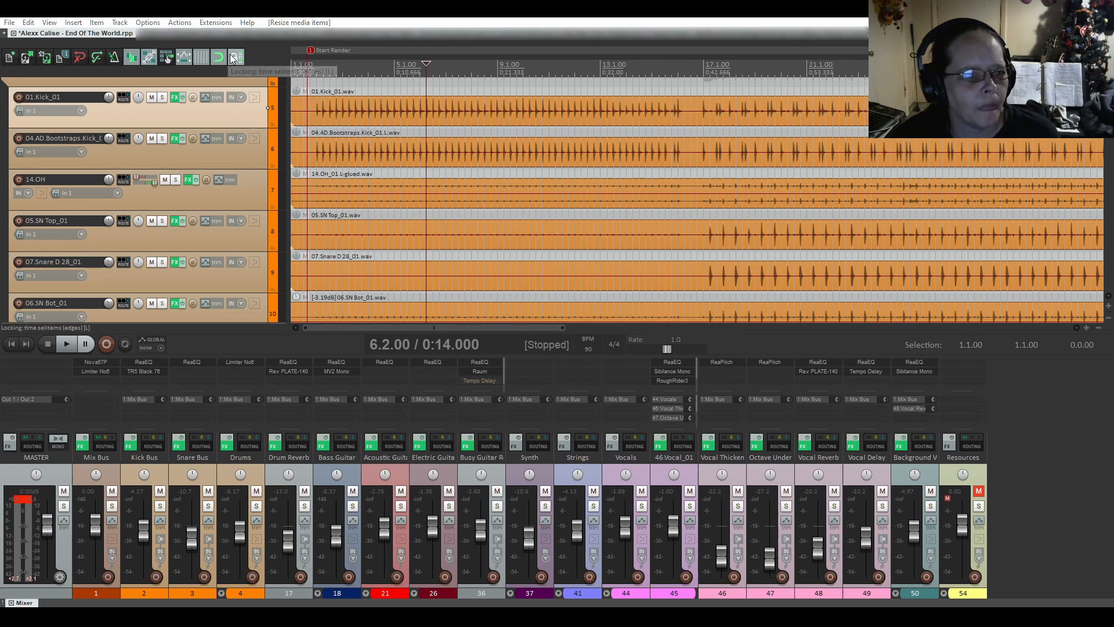
# Lock item fade and volume handles instead of item edges, then bring Lock Settings back up.
pyautogui.click(230, 58)
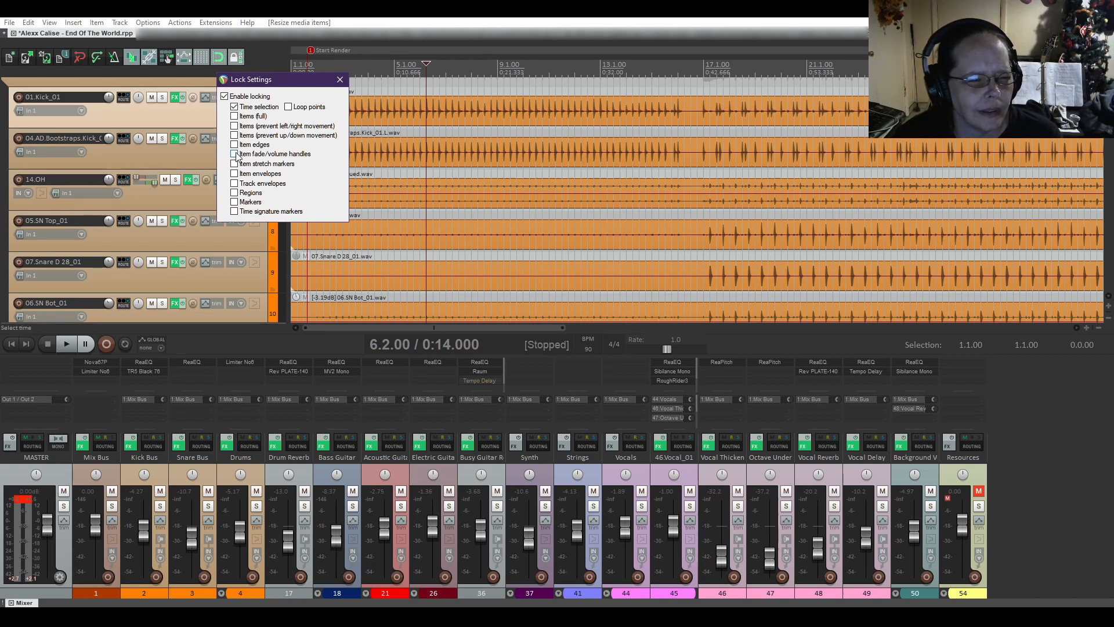
pyautogui.click(234, 154)
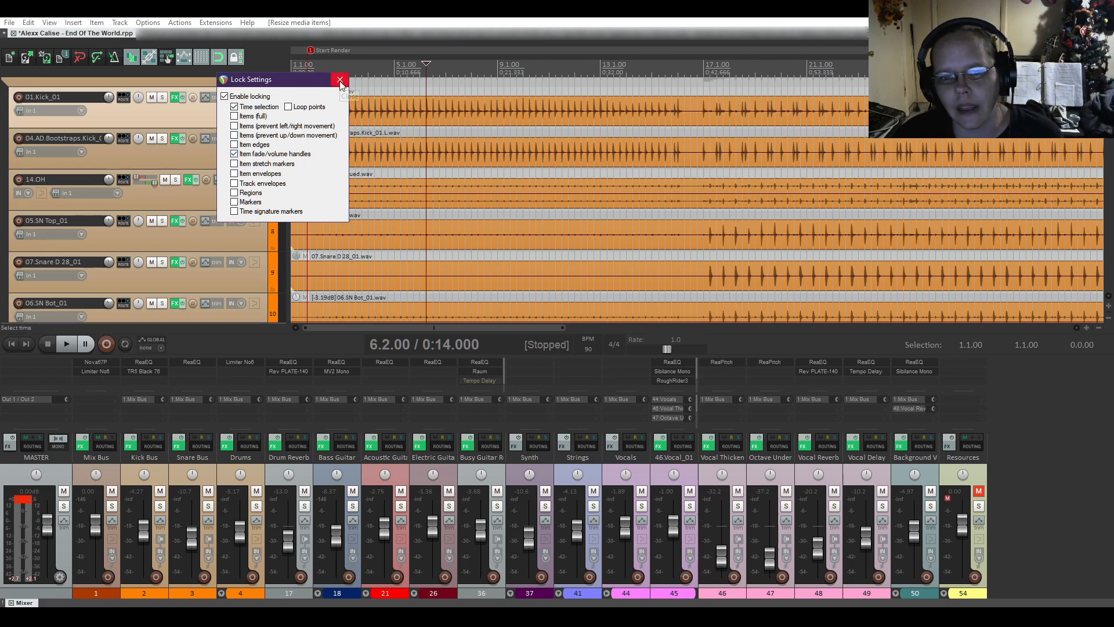
pyautogui.click(340, 79)
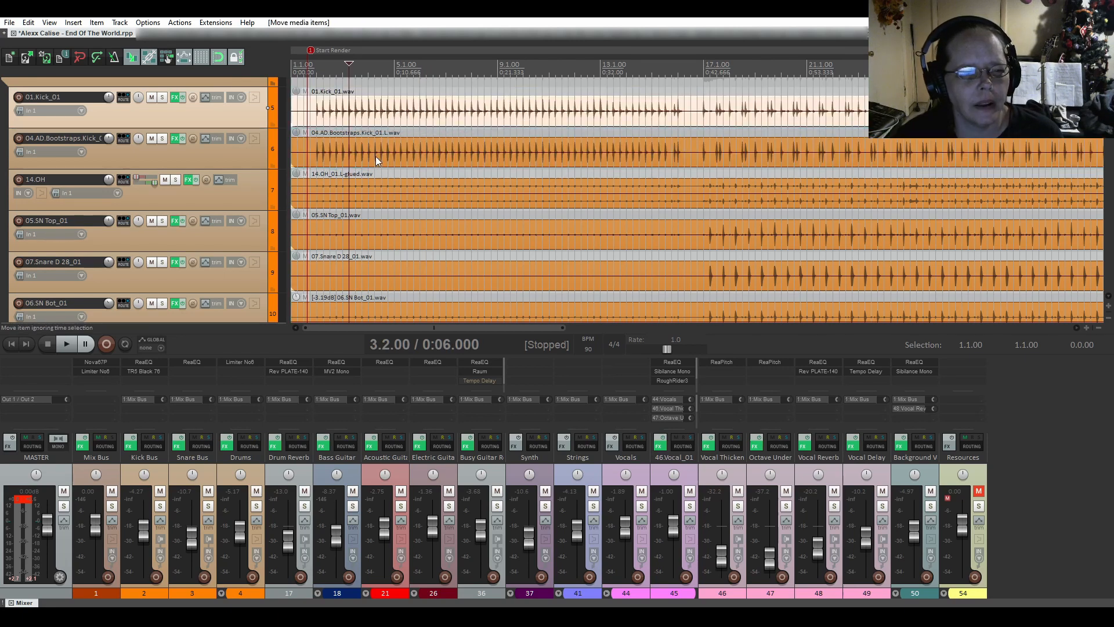
pyautogui.moveTo(390, 243)
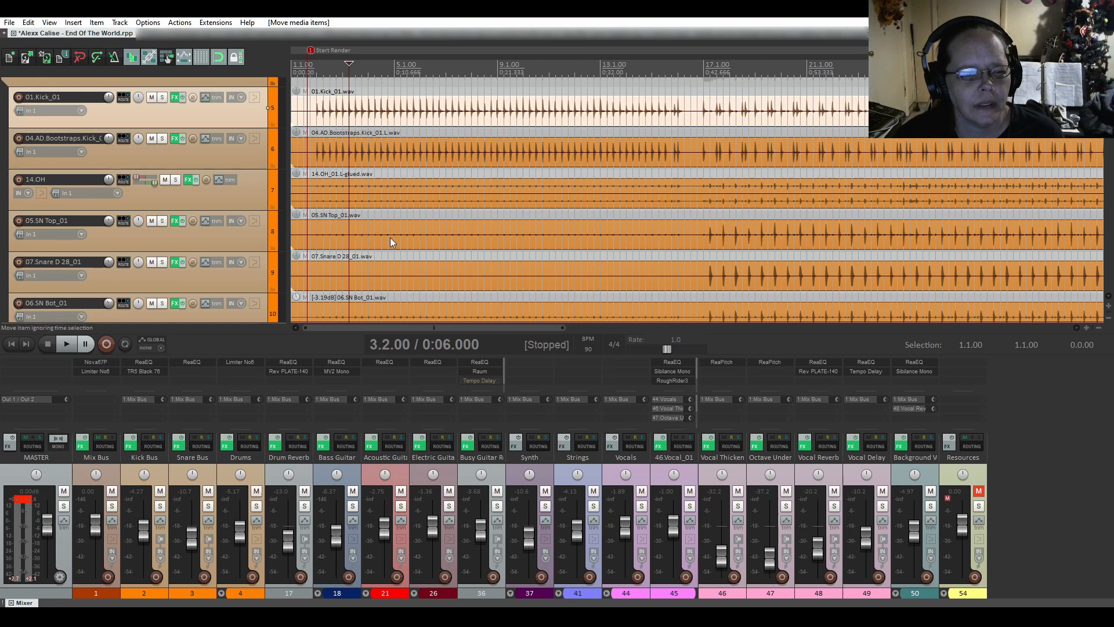
pyautogui.moveTo(401, 239)
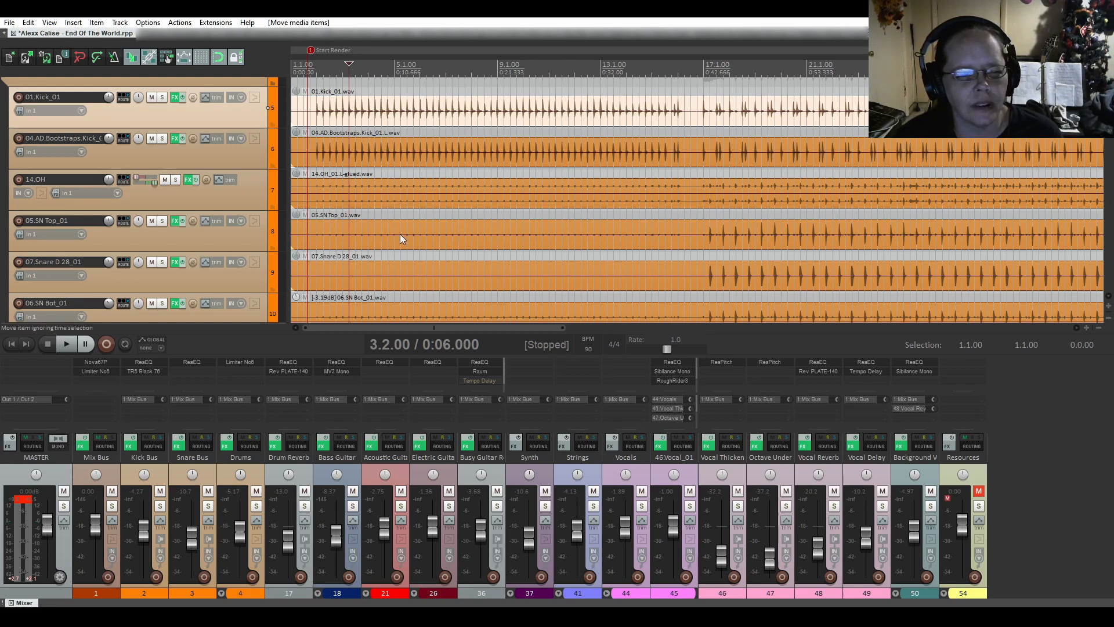
pyautogui.moveTo(315, 169)
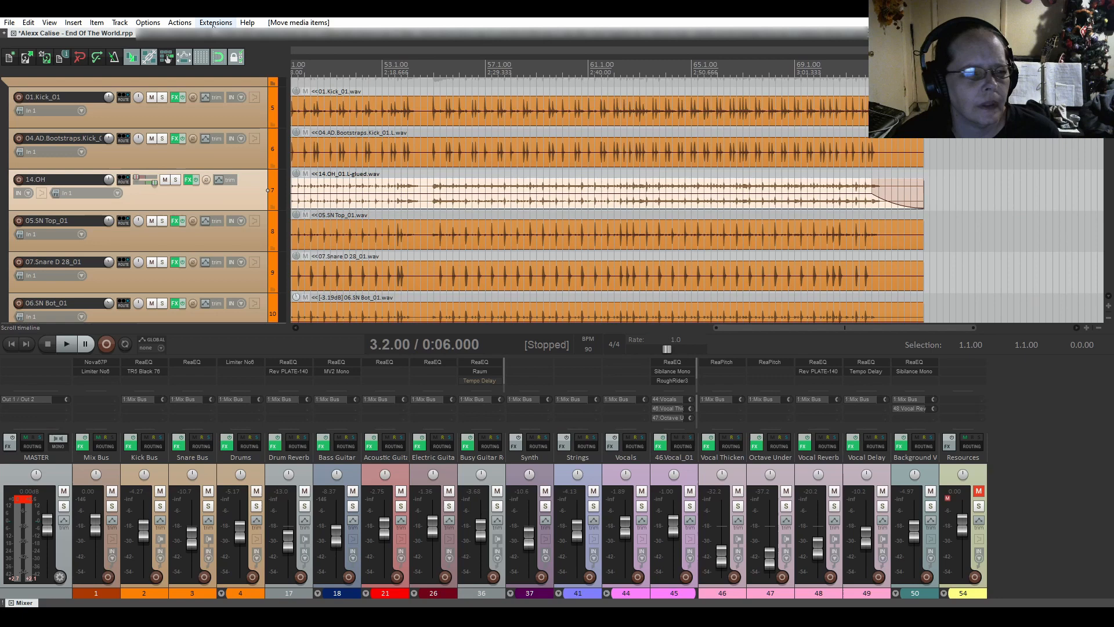
pyautogui.click(235, 57)
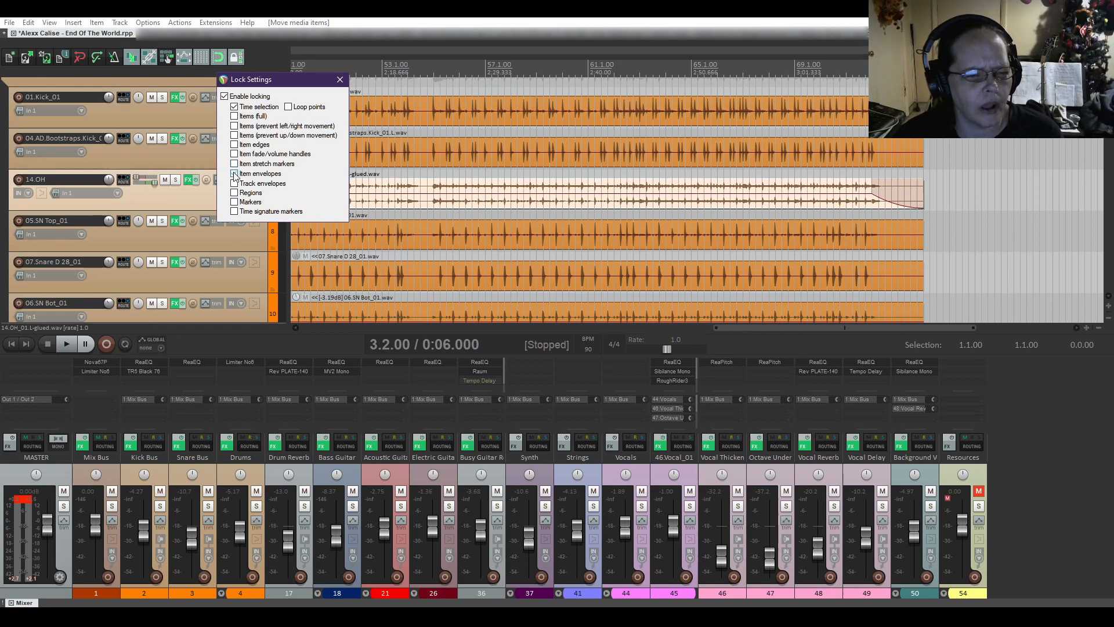
# Drag a point on the Electric Guitar volume envelope down and to the right.
pyautogui.click(339, 79)
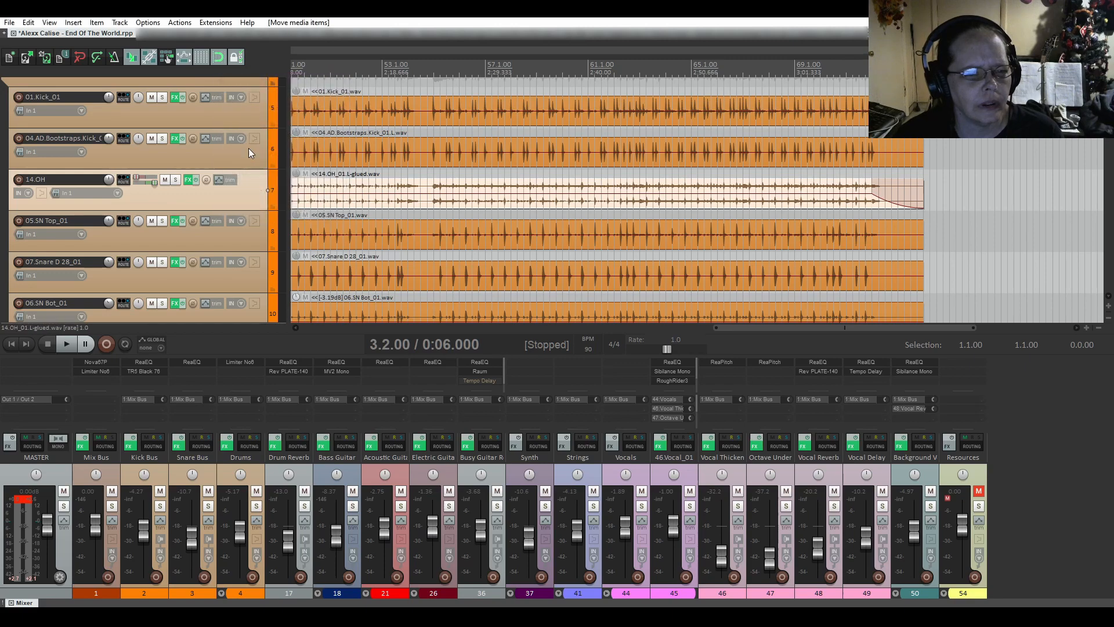
pyautogui.scroll(-3)
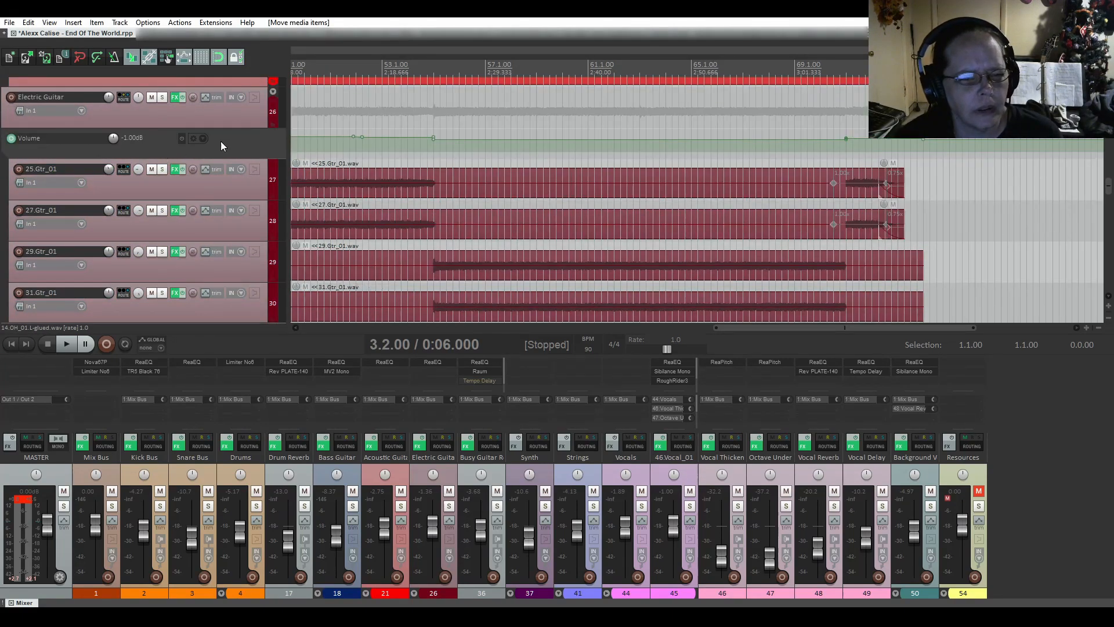
pyautogui.moveTo(381, 137); pyautogui.dragTo(381, 150)
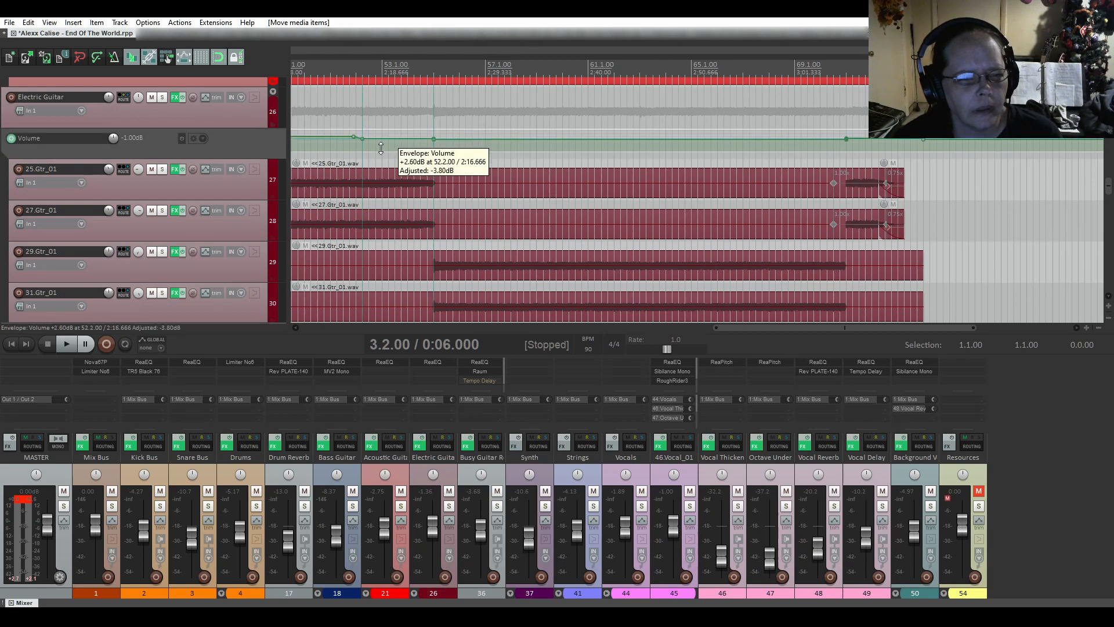
pyautogui.moveTo(362, 137); pyautogui.dragTo(433, 138)
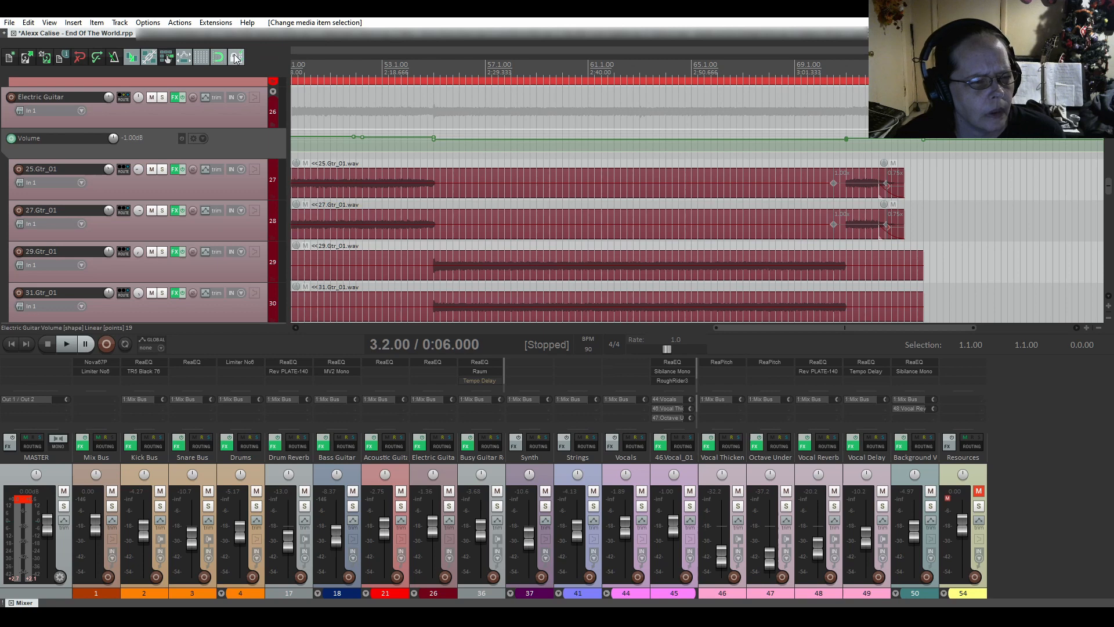
# Untick item envelopes, toggle track envelopes on and off, and untick regions, leaving only time selection locked.
pyautogui.click(234, 56)
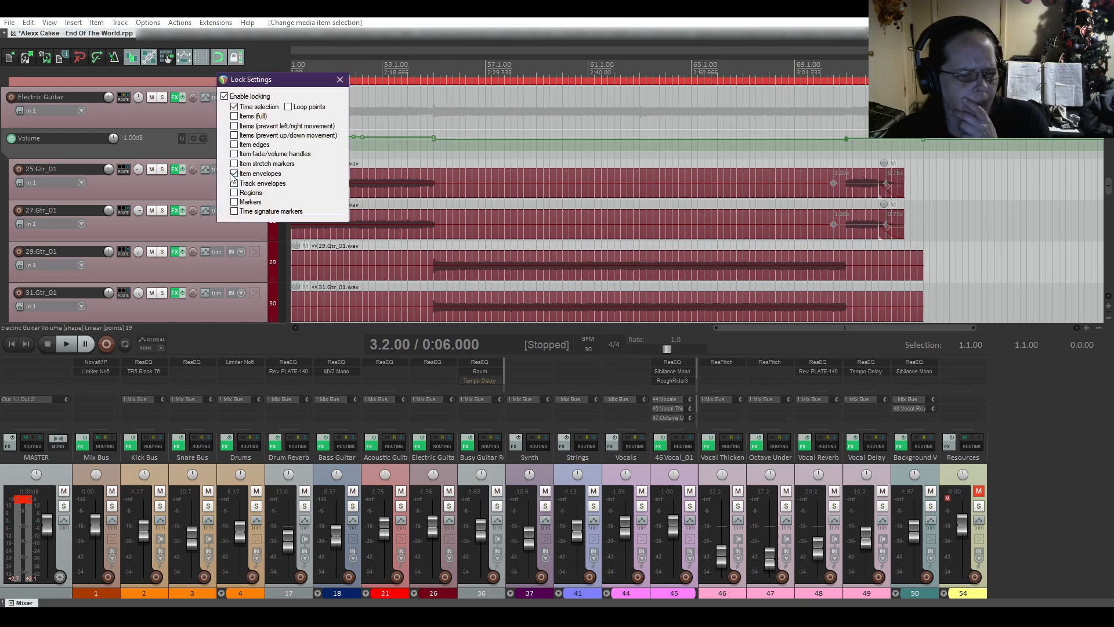
pyautogui.click(233, 173)
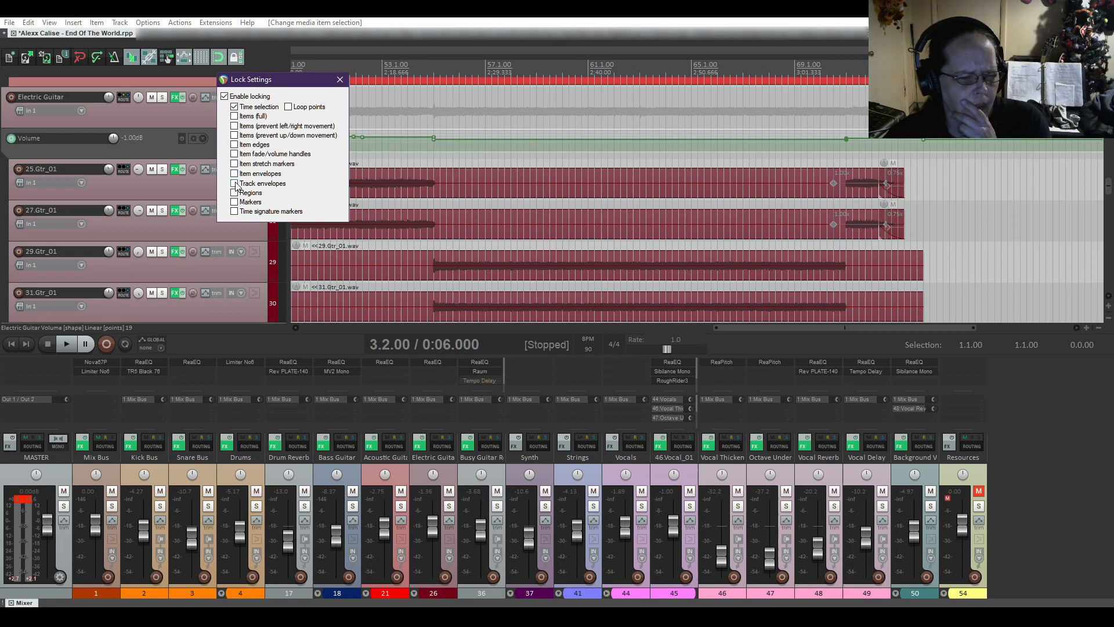
pyautogui.click(234, 182)
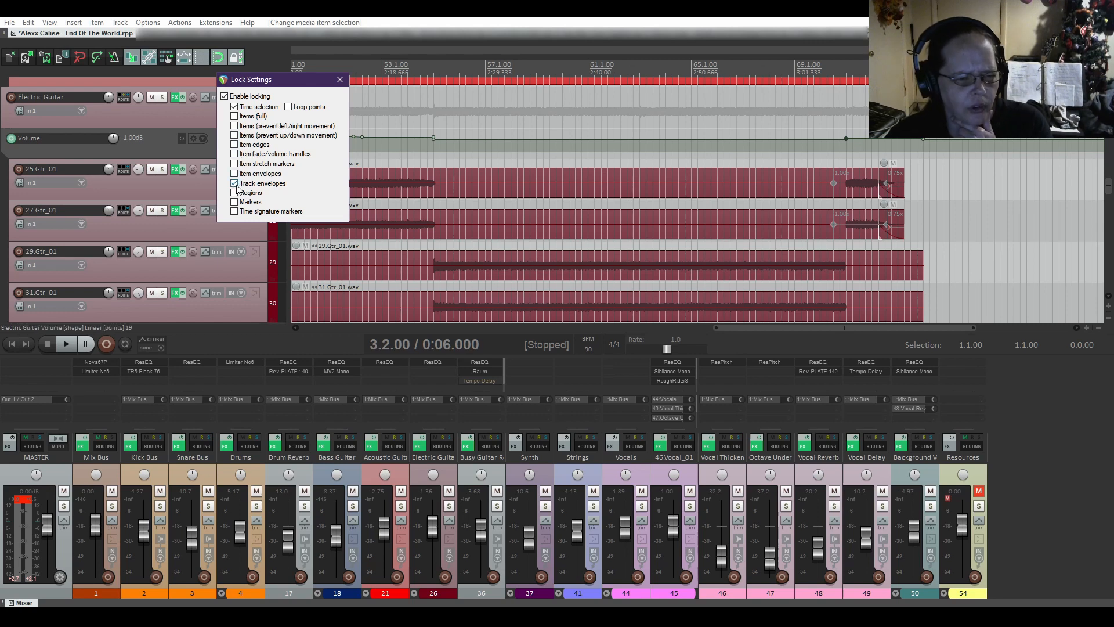
pyautogui.click(234, 183)
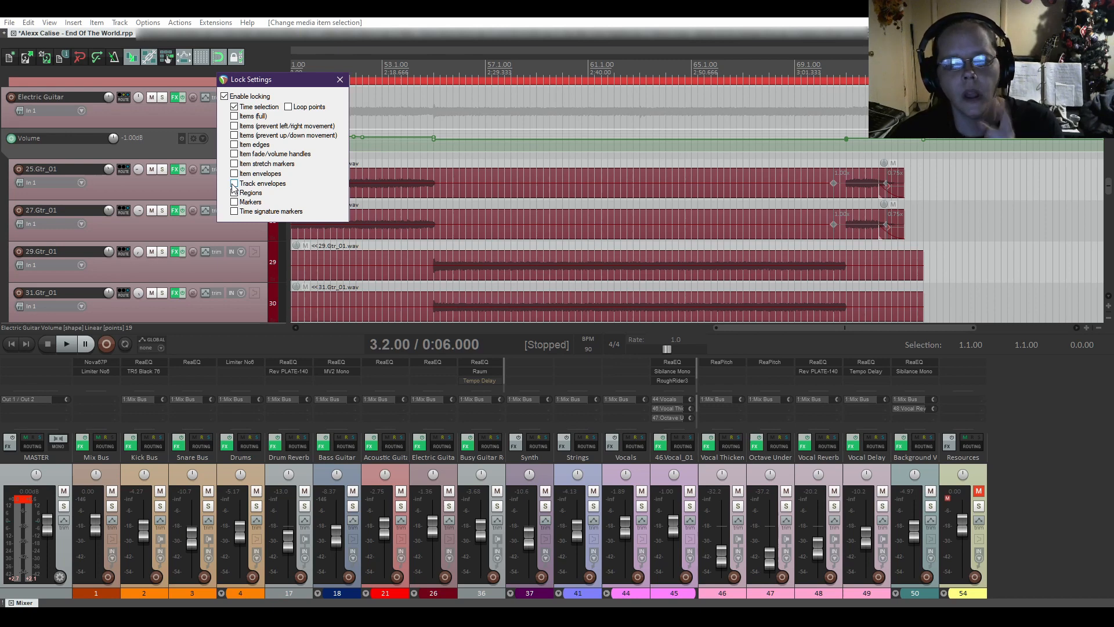
pyautogui.moveTo(879, 200)
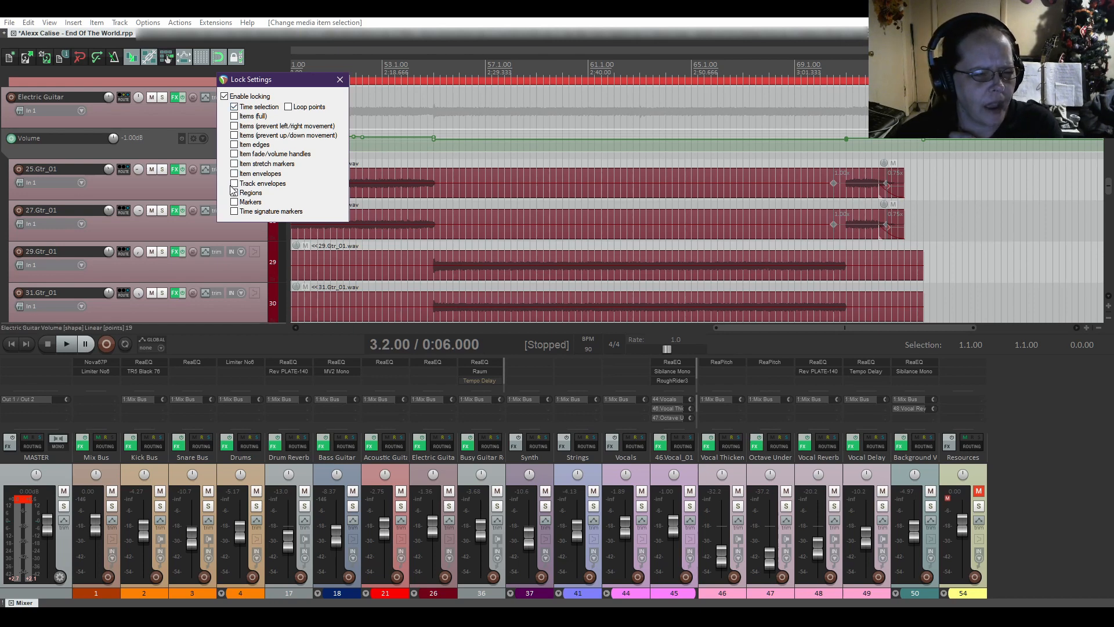
pyautogui.click(235, 164)
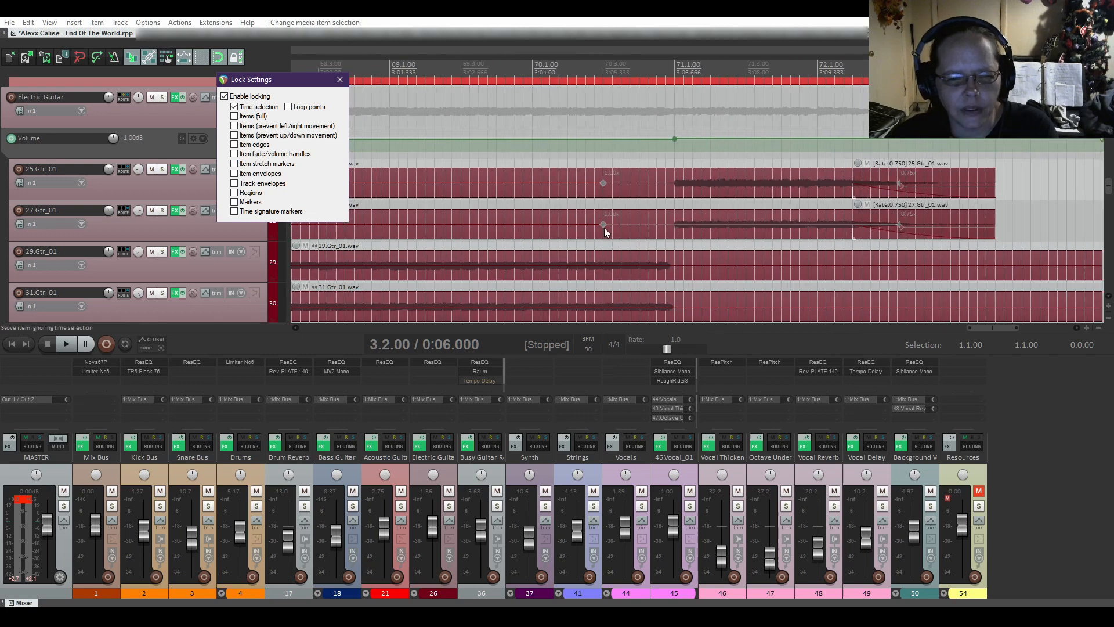
pyautogui.moveTo(922, 264)
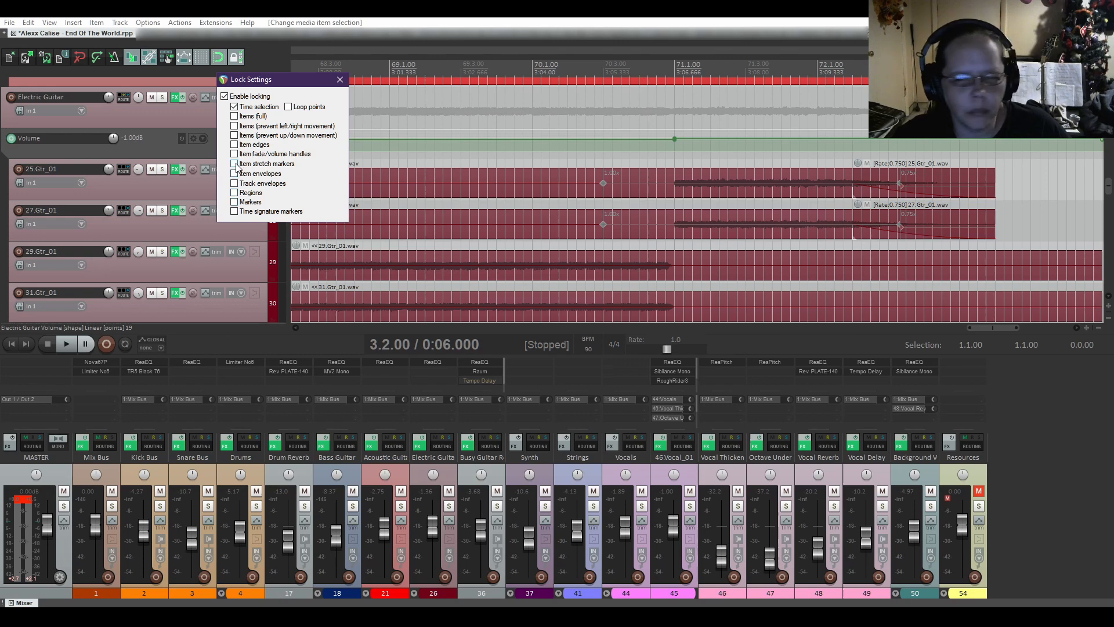
# Toggle item stretch marker locking on the stretched guitar items.
pyautogui.click(235, 164)
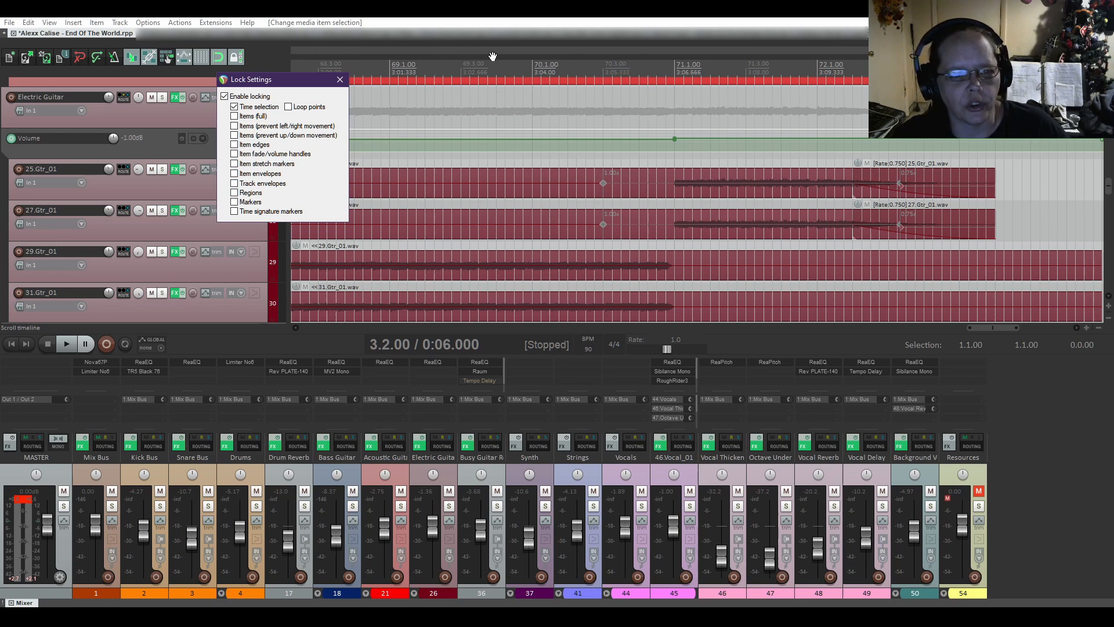
pyautogui.moveTo(340, 53)
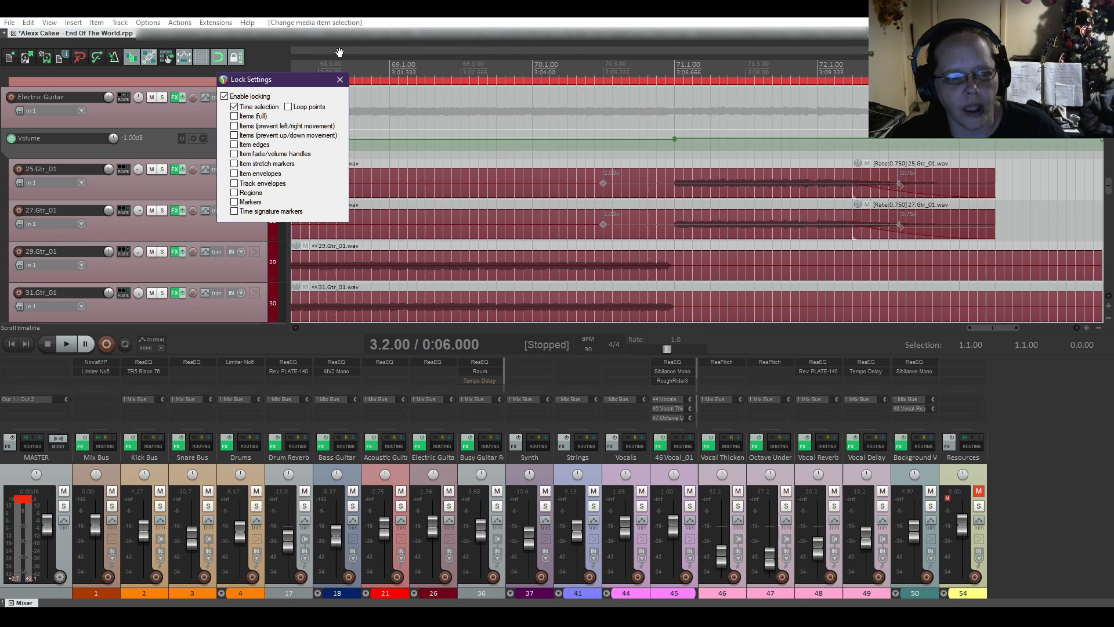
pyautogui.moveTo(466, 50)
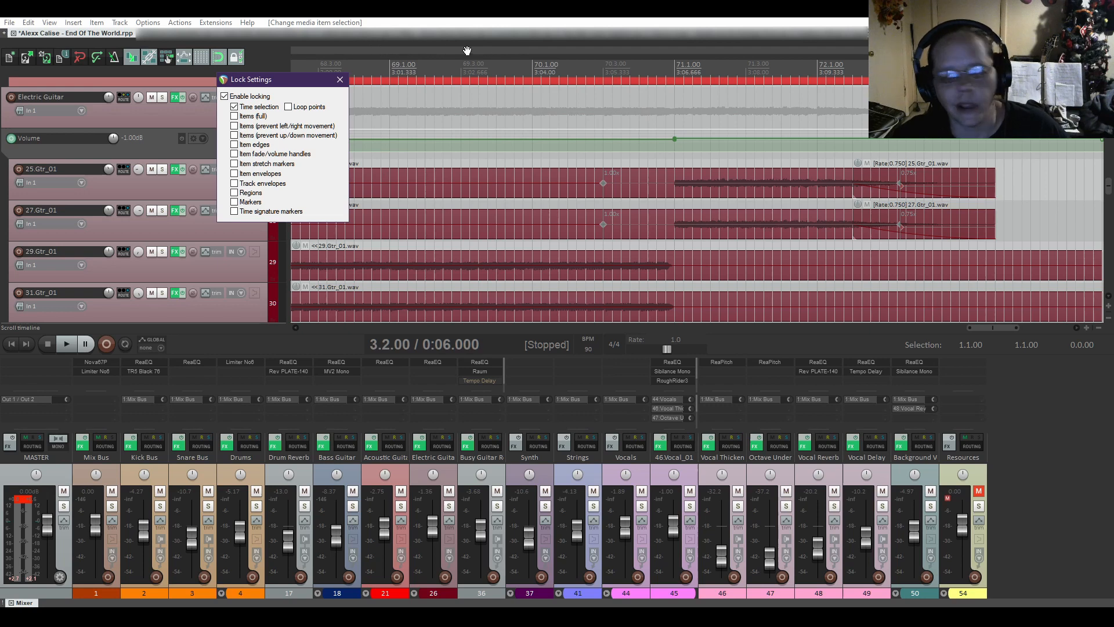
pyautogui.moveTo(470, 51)
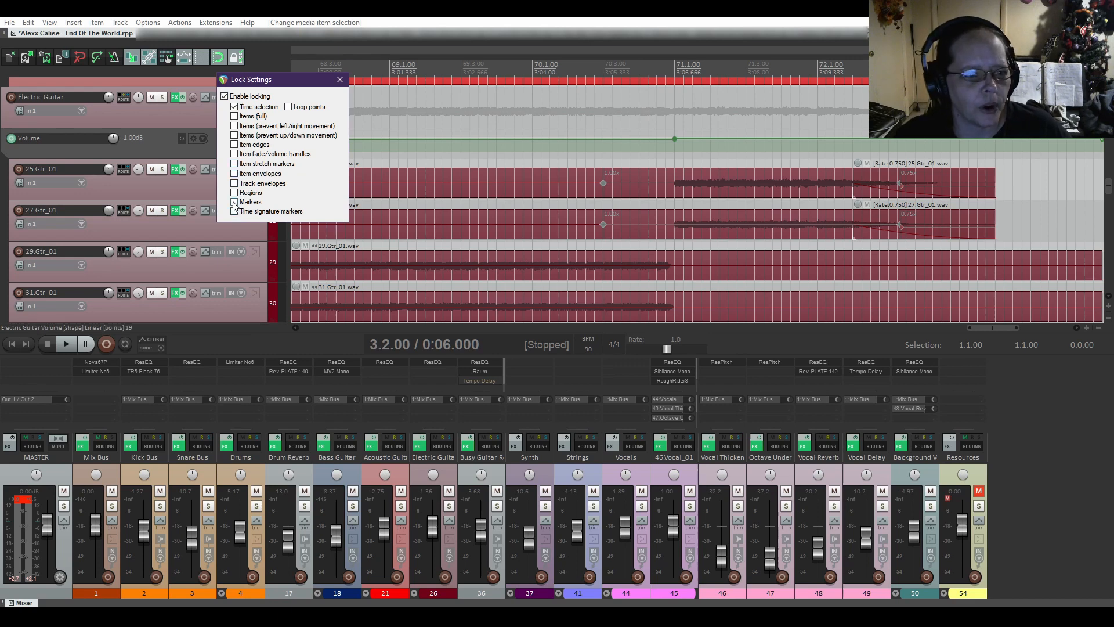
# Toggle marker locking, close the dialog and reopen Lock Settings with only time selection locked.
pyautogui.click(233, 202)
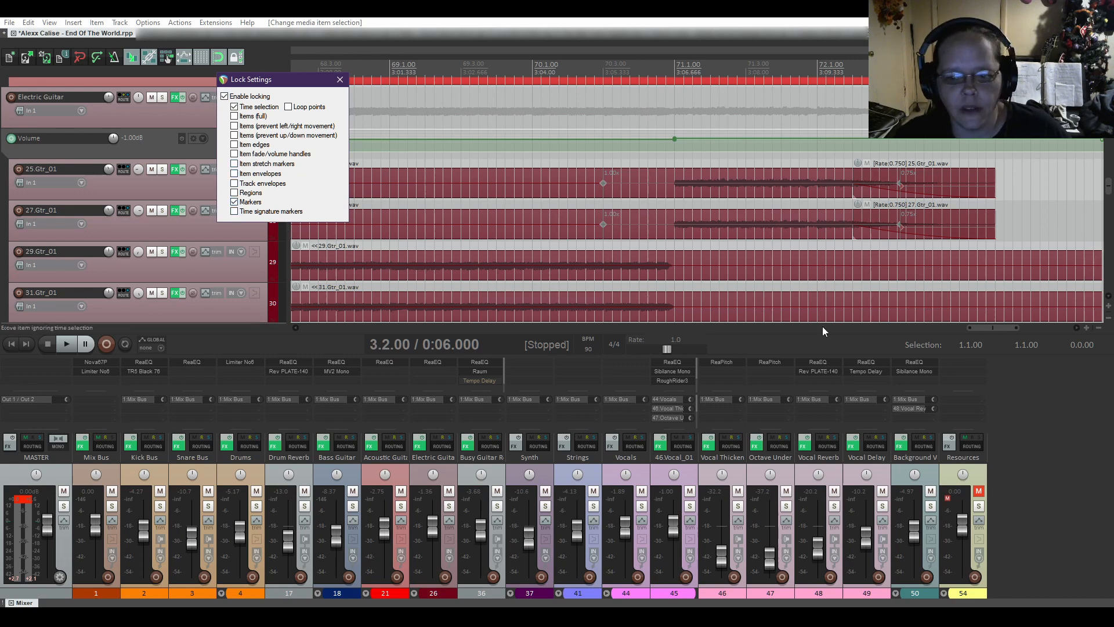
pyautogui.click(339, 79)
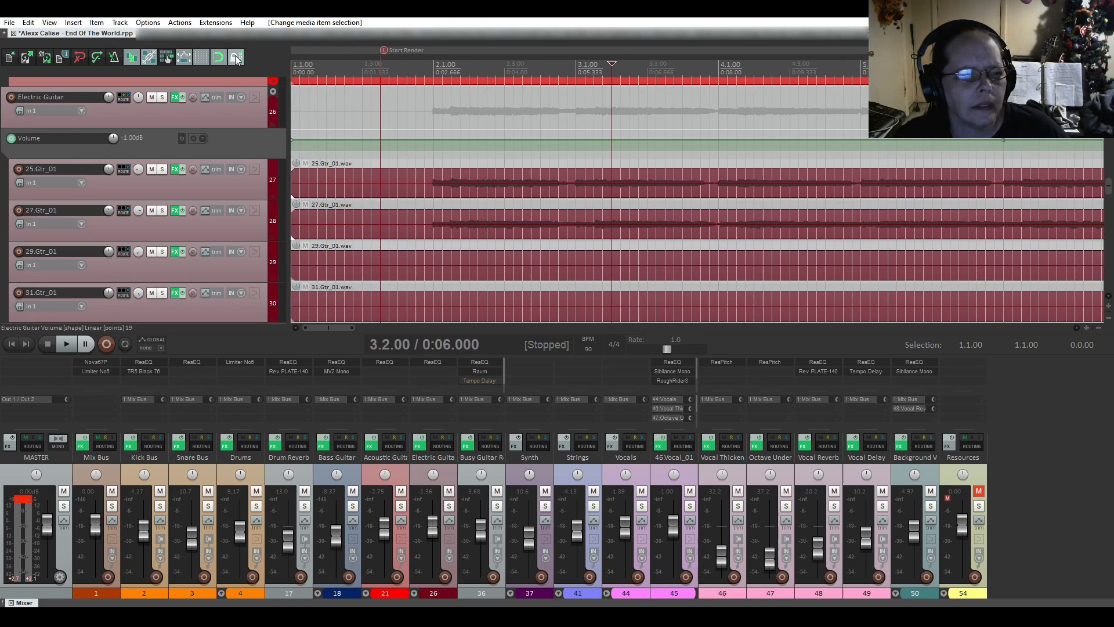
pyautogui.click(236, 57)
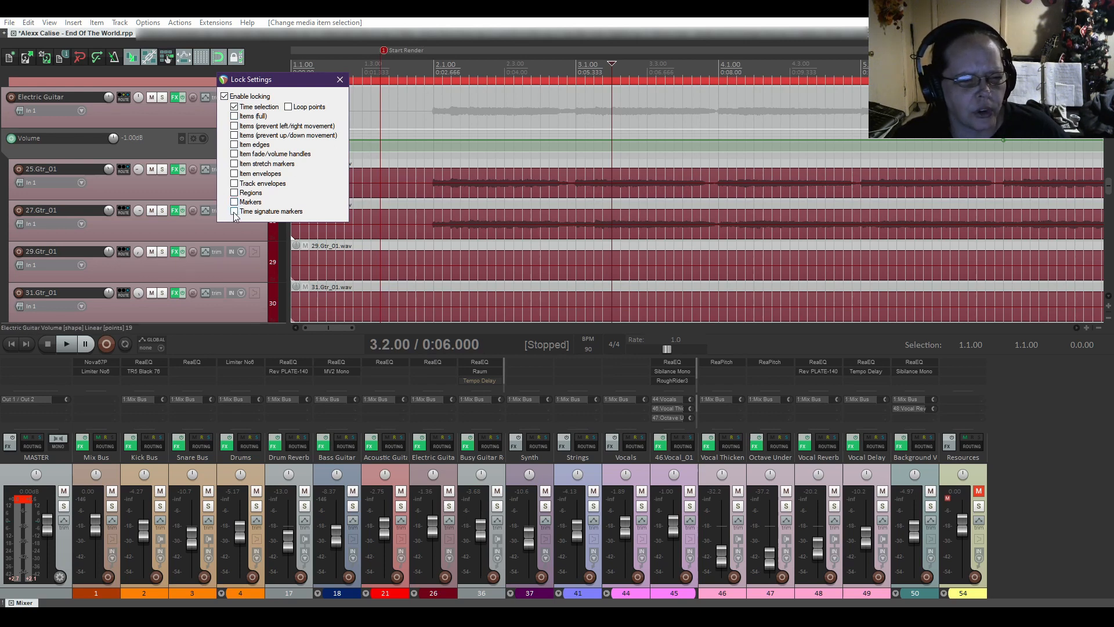
pyautogui.click(235, 211)
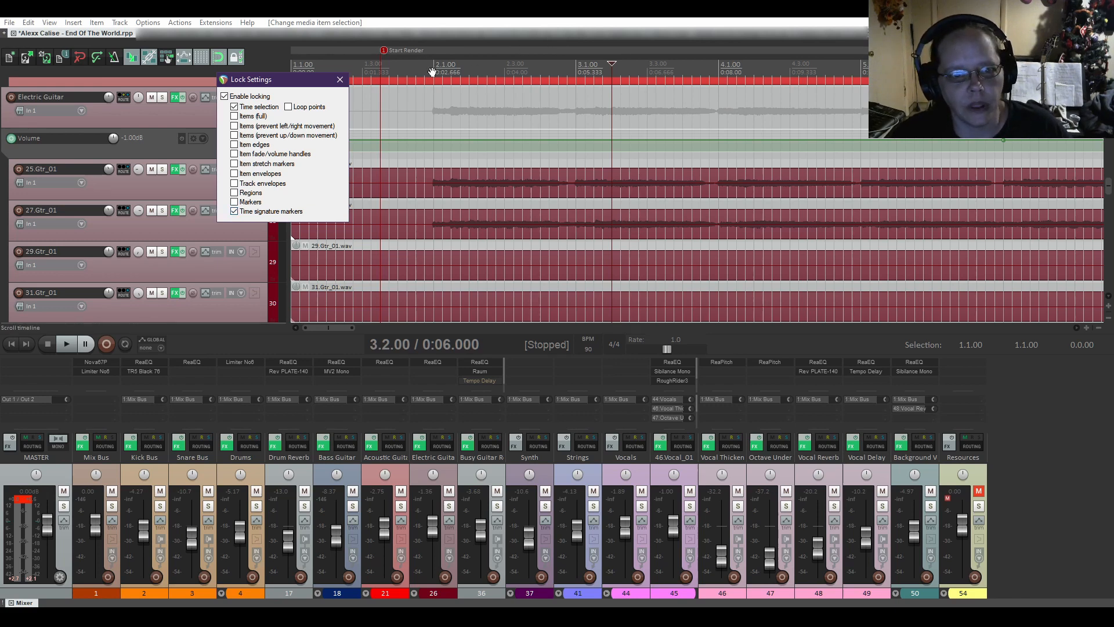
pyautogui.moveTo(430, 71)
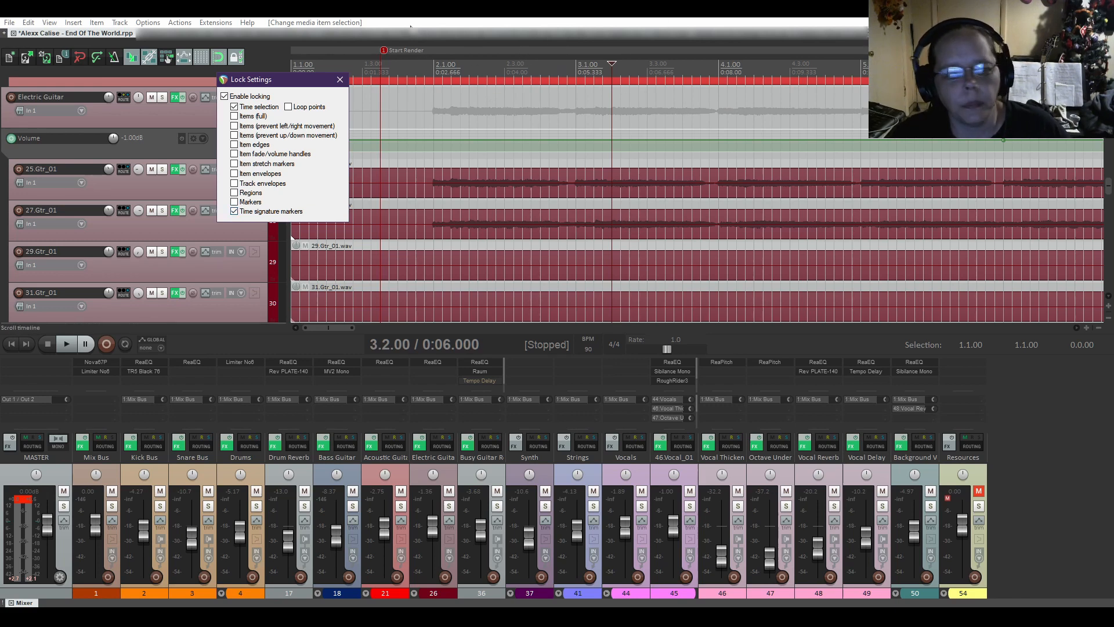
pyautogui.moveTo(234, 182)
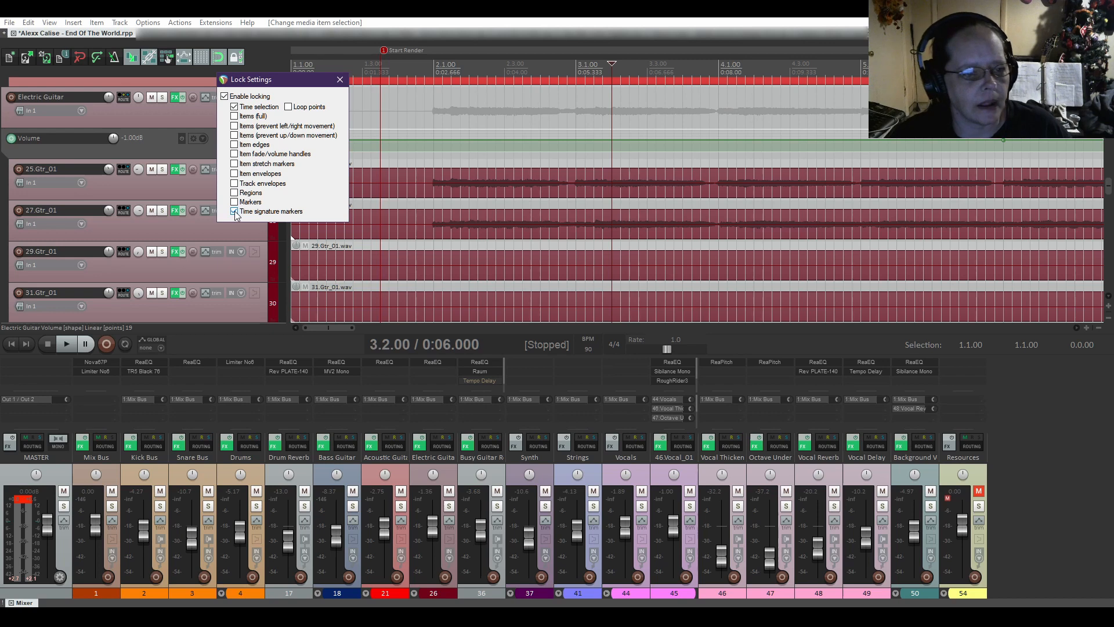
pyautogui.click(234, 211)
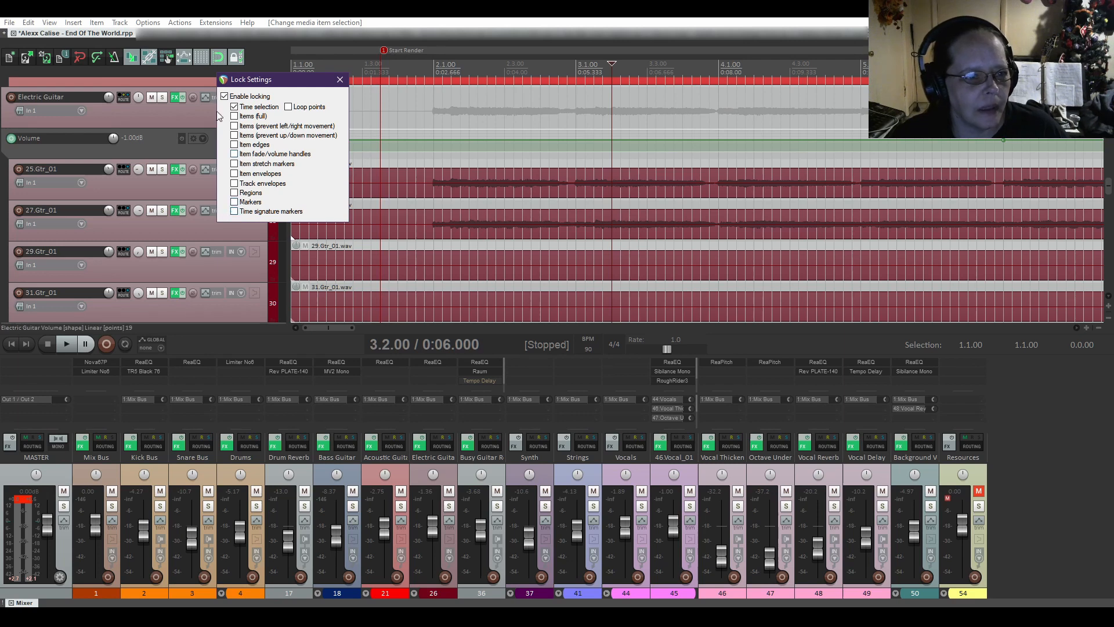
# Untick Time selection, test full media item locking, and reopen Lock Settings with nothing checked.
pyautogui.click(234, 106)
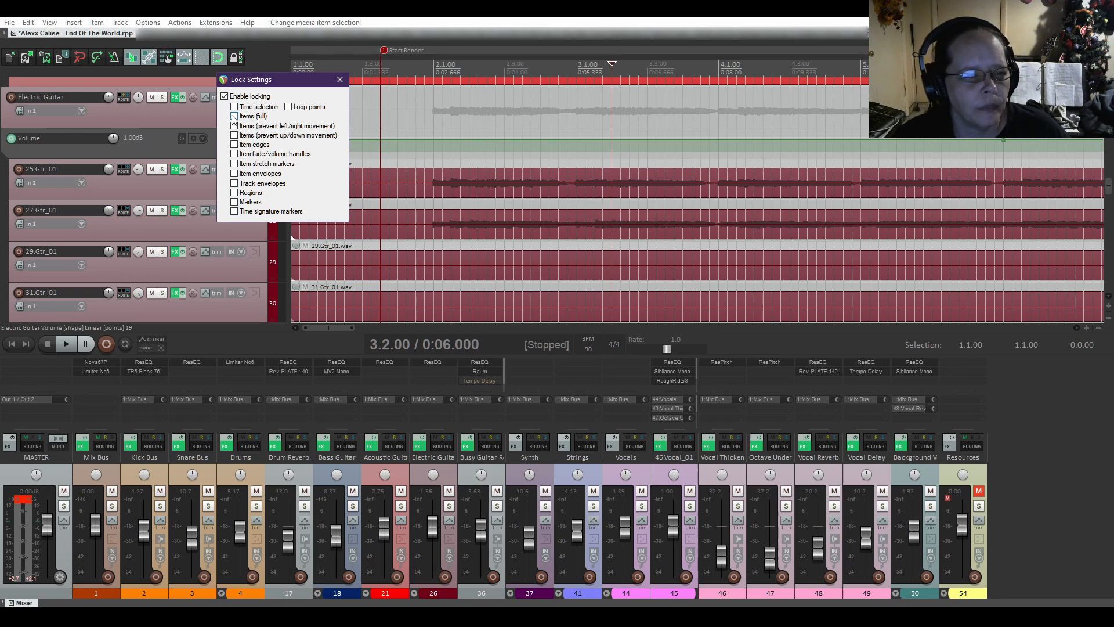
pyautogui.click(235, 116)
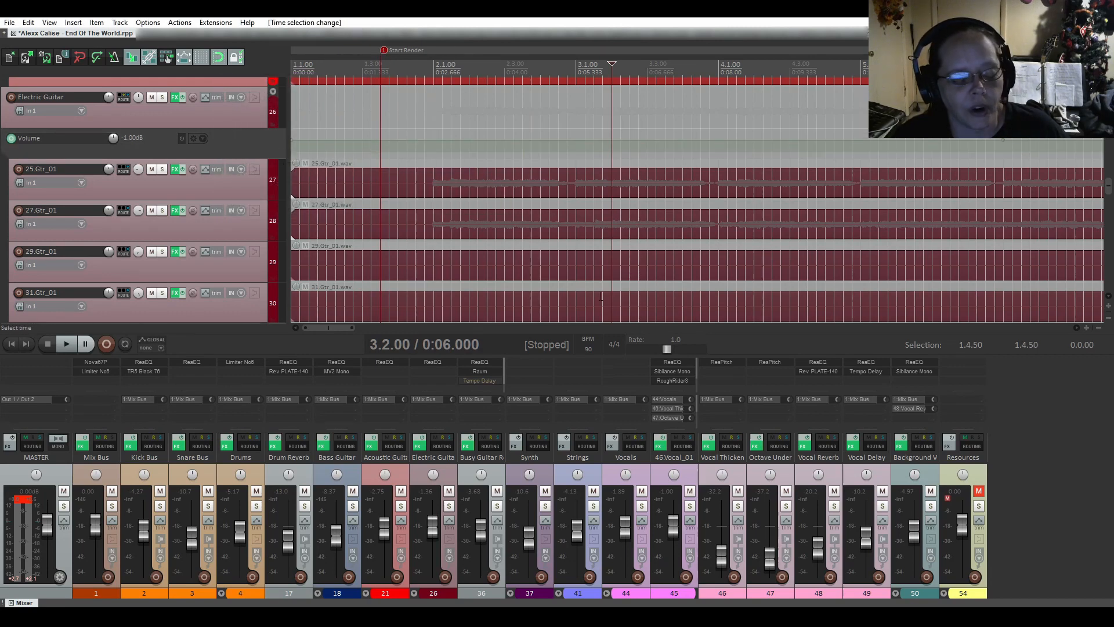
pyautogui.moveTo(236, 57)
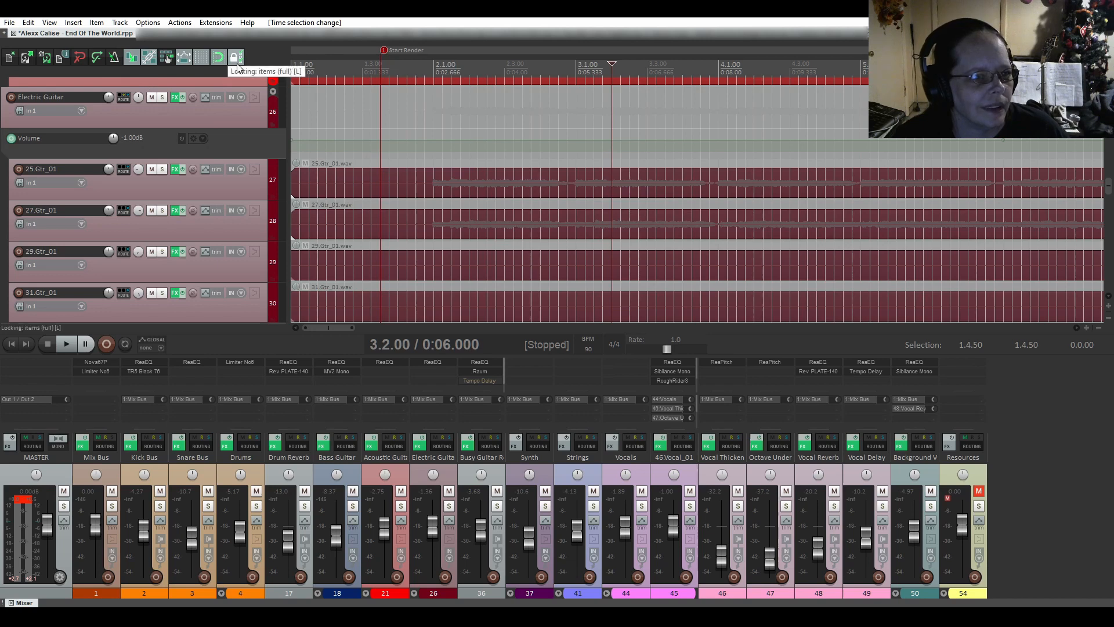
pyautogui.click(236, 57)
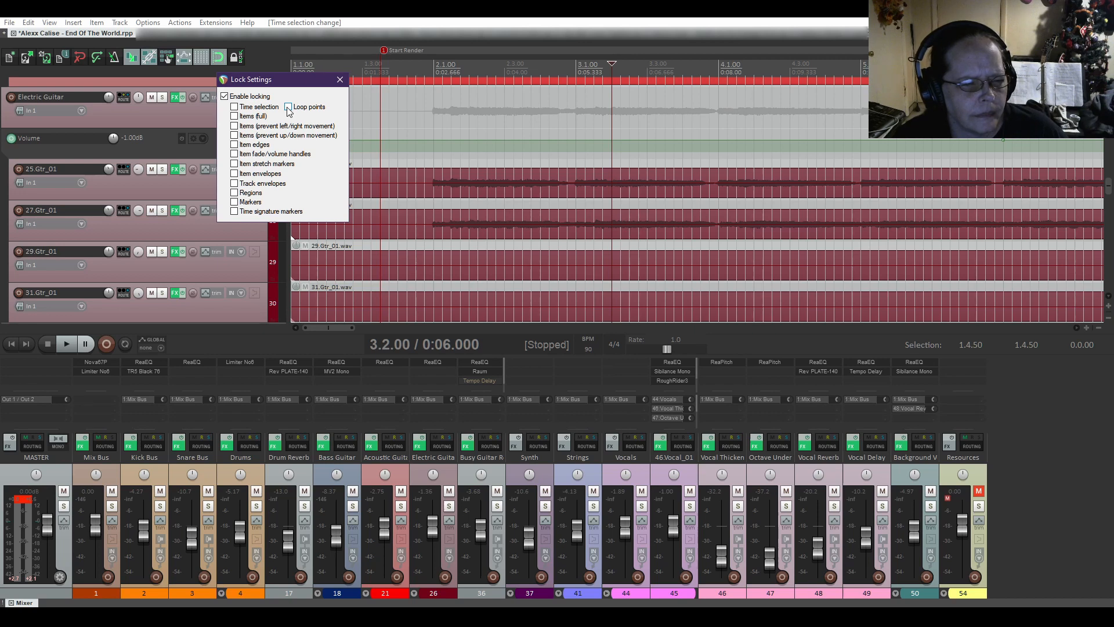
# Move the loop start to 2.1.00 and tick Loop points in Lock Settings.
pyautogui.click(287, 107)
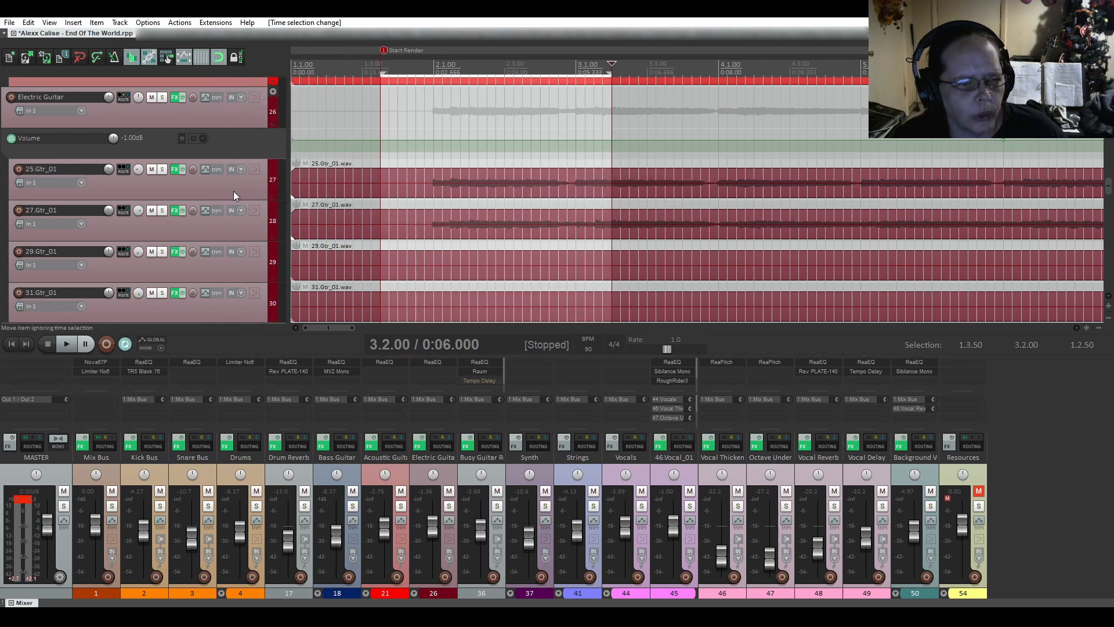
pyautogui.moveTo(230, 57)
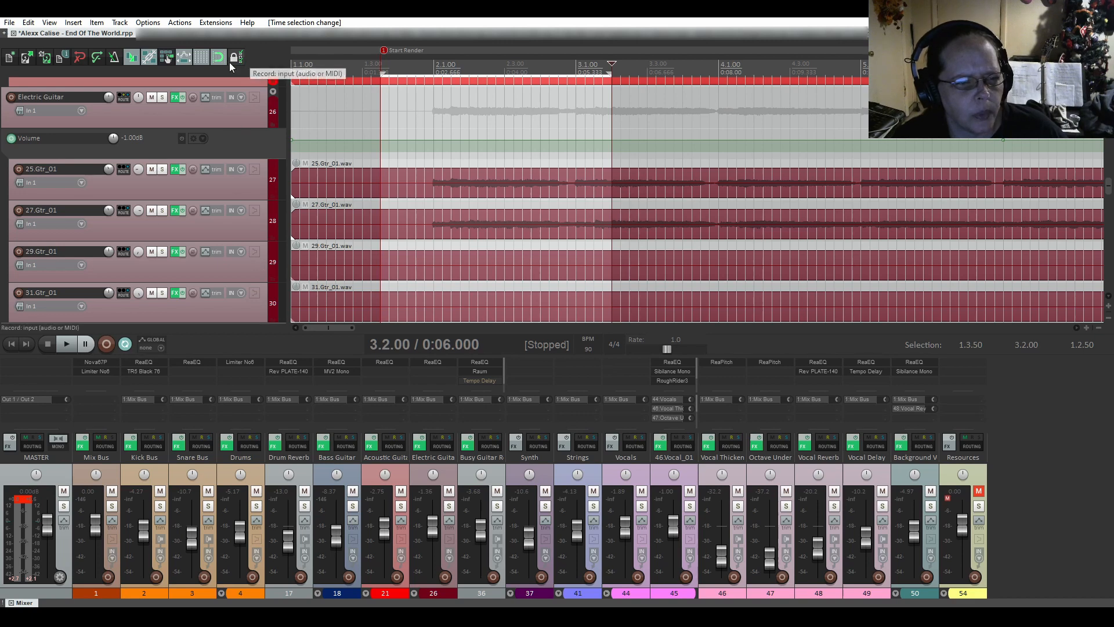
pyautogui.click(239, 57)
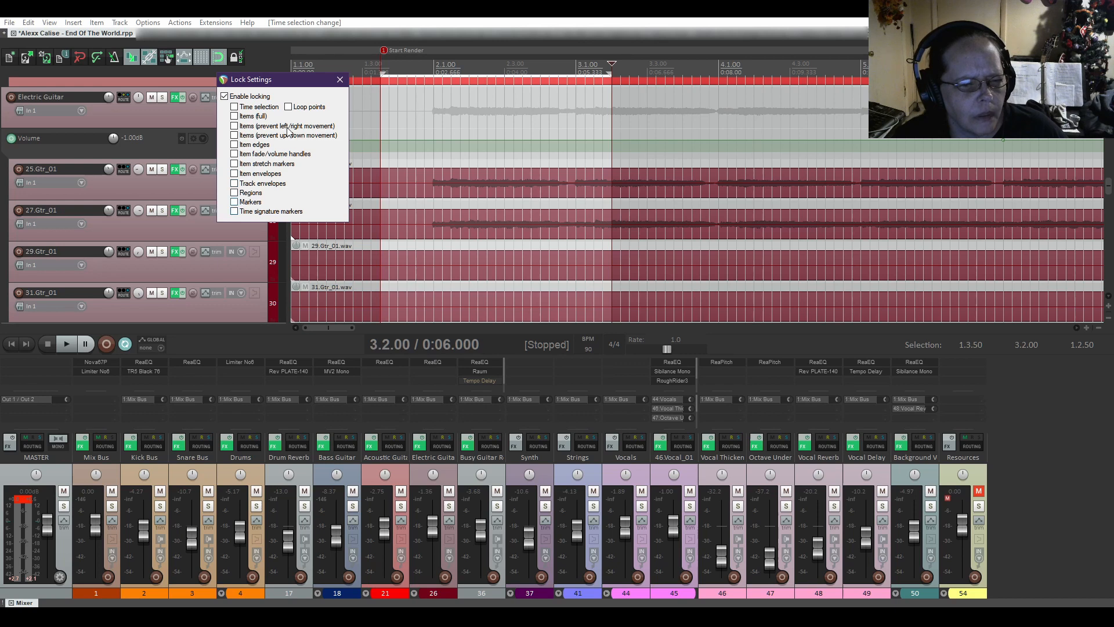
pyautogui.click(289, 107)
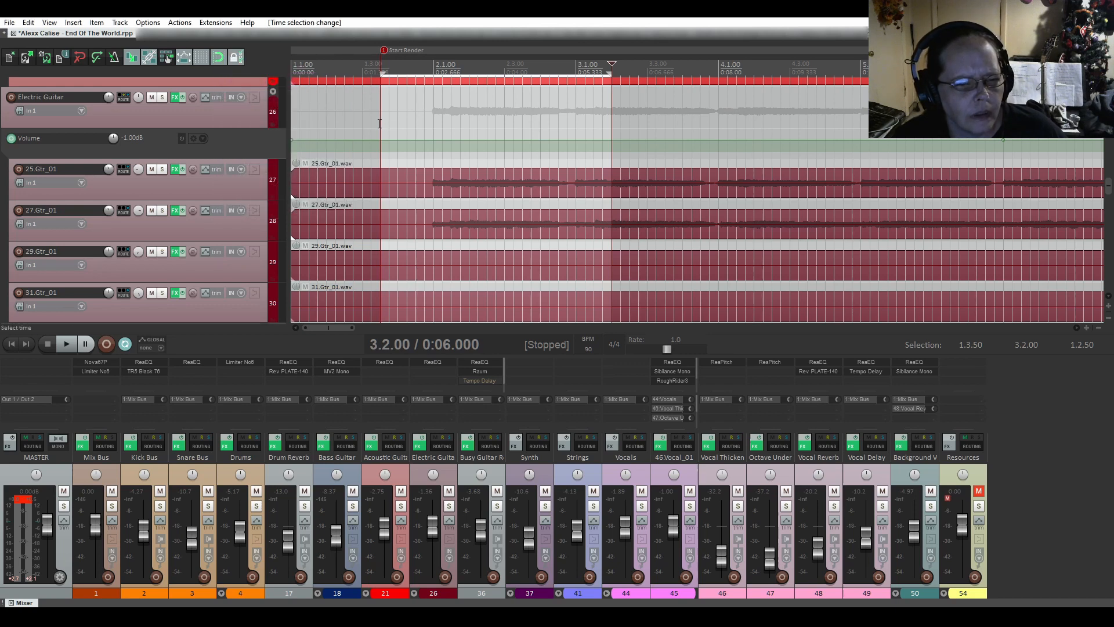
pyautogui.moveTo(415, 124)
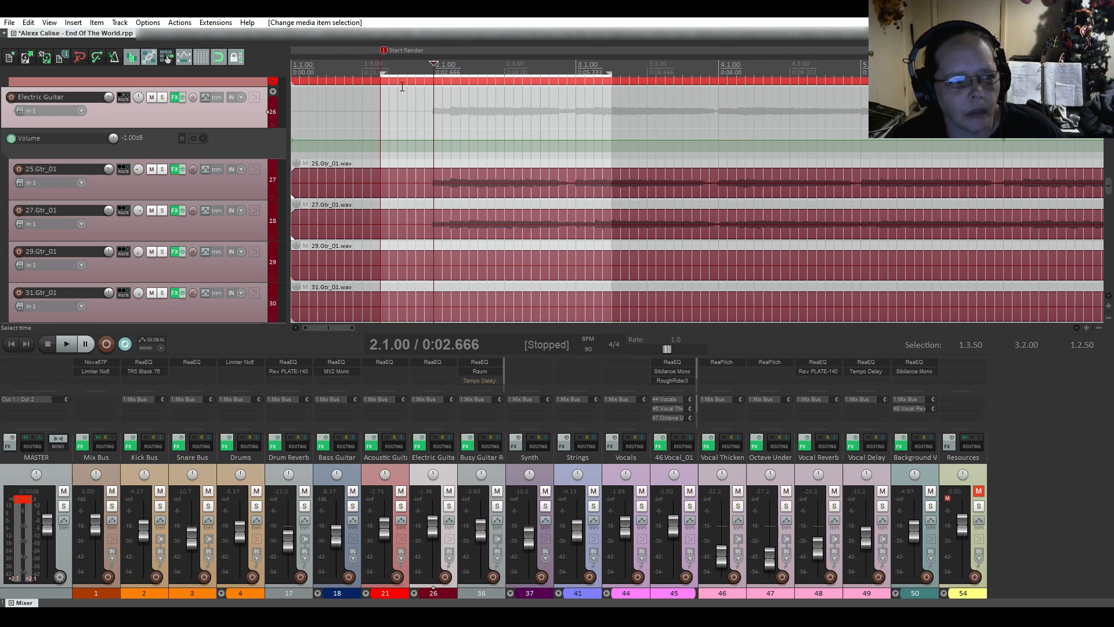
# Close Lock Settings with loop points locked and verify the loop points can no longer be changed.
pyautogui.click(236, 56)
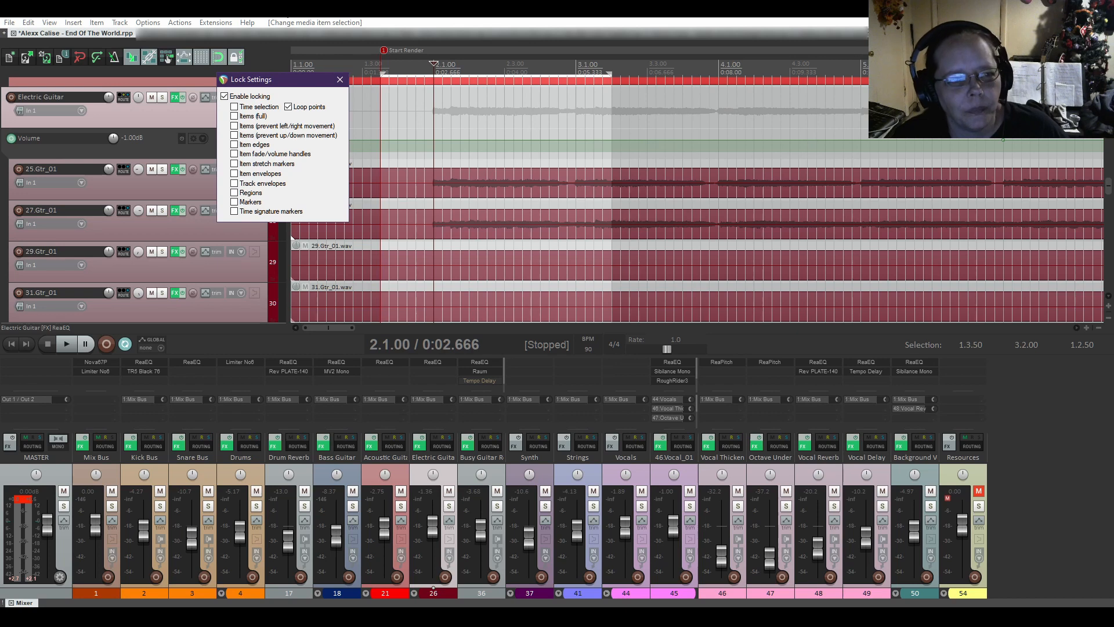
pyautogui.click(339, 78)
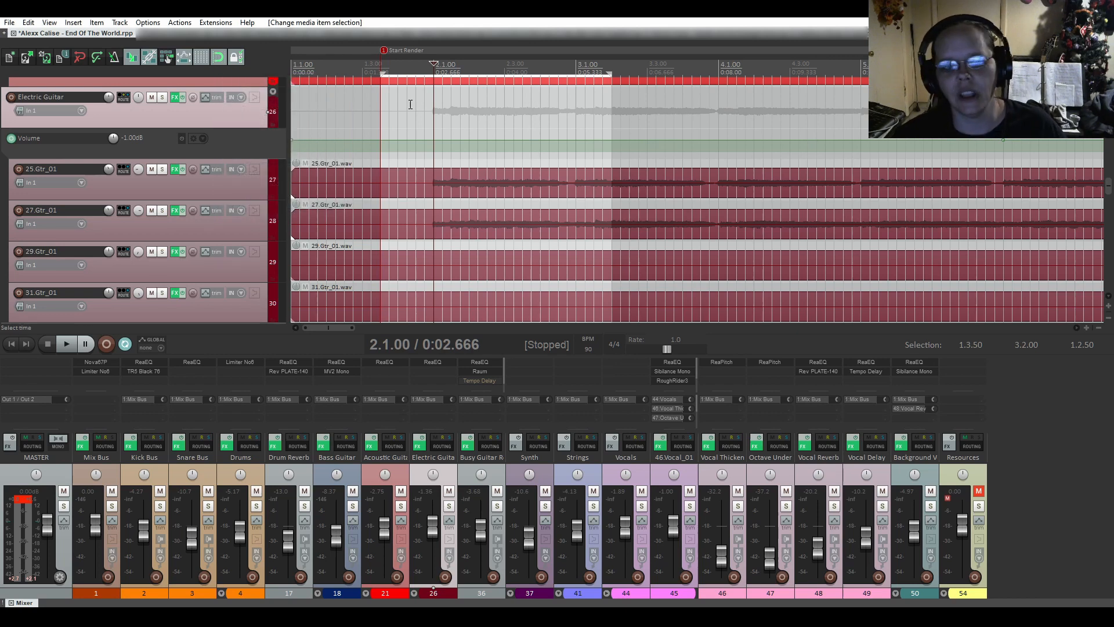
pyautogui.moveTo(579, 141)
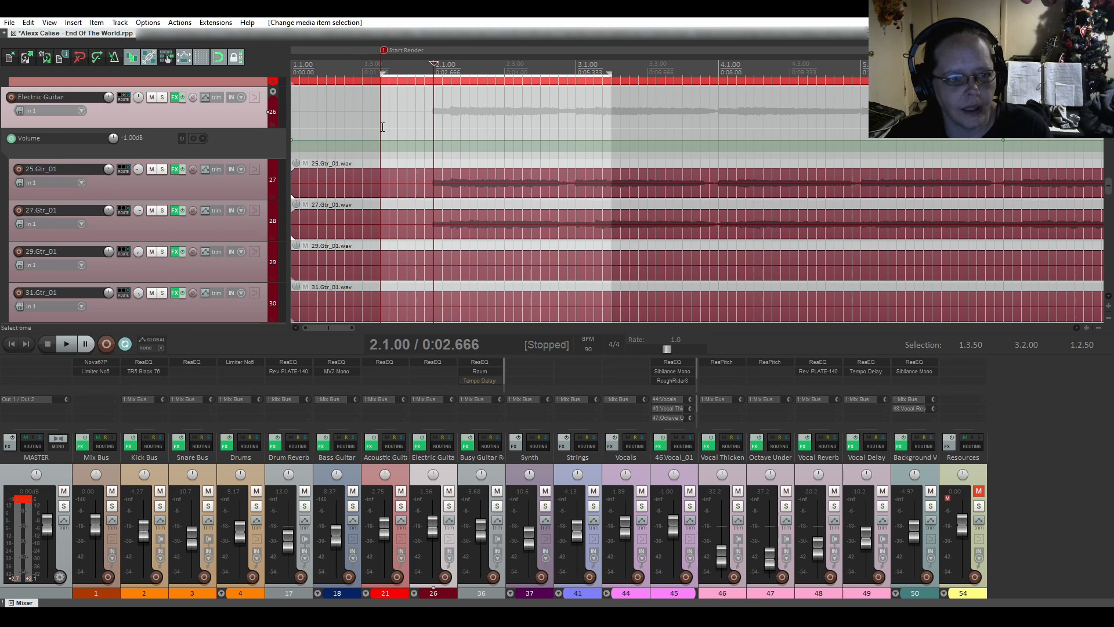
pyautogui.moveTo(446, 109)
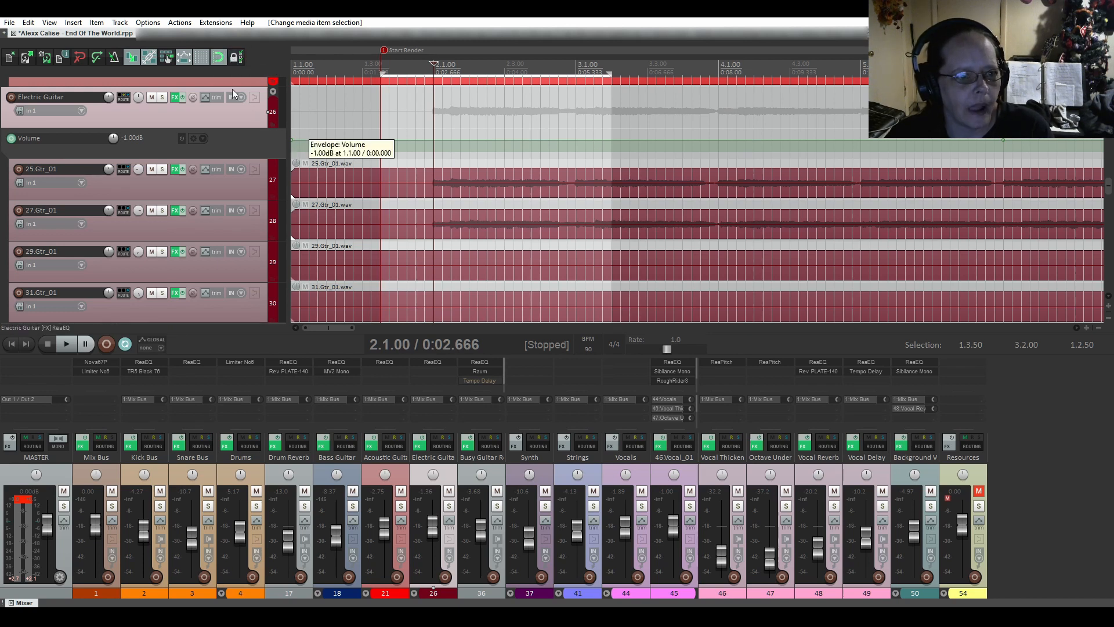
pyautogui.moveTo(240, 57)
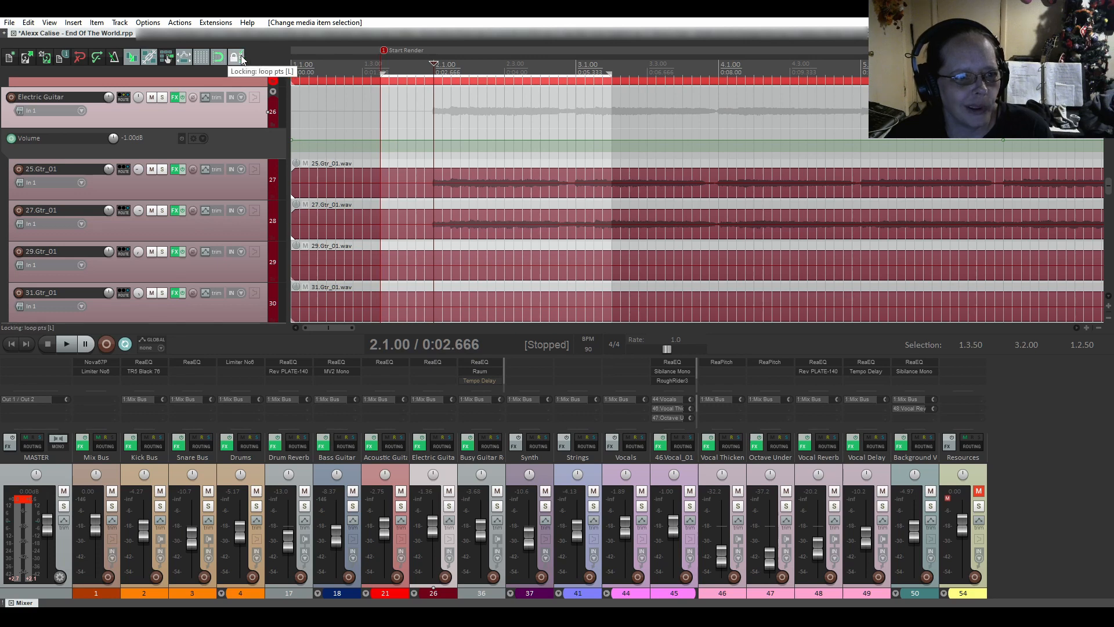
pyautogui.click(242, 58)
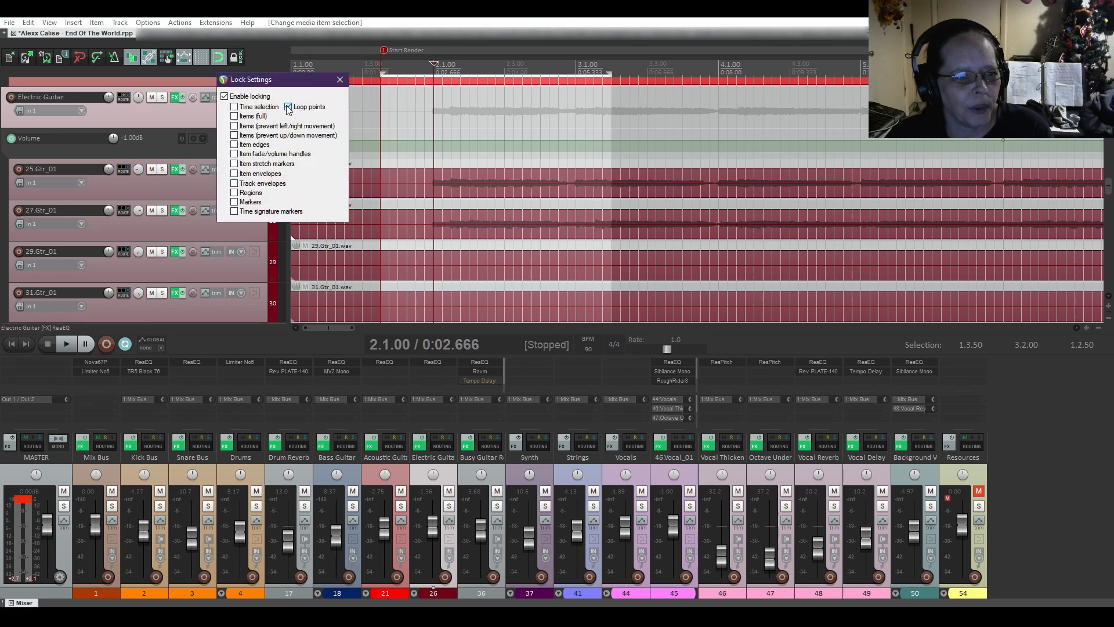